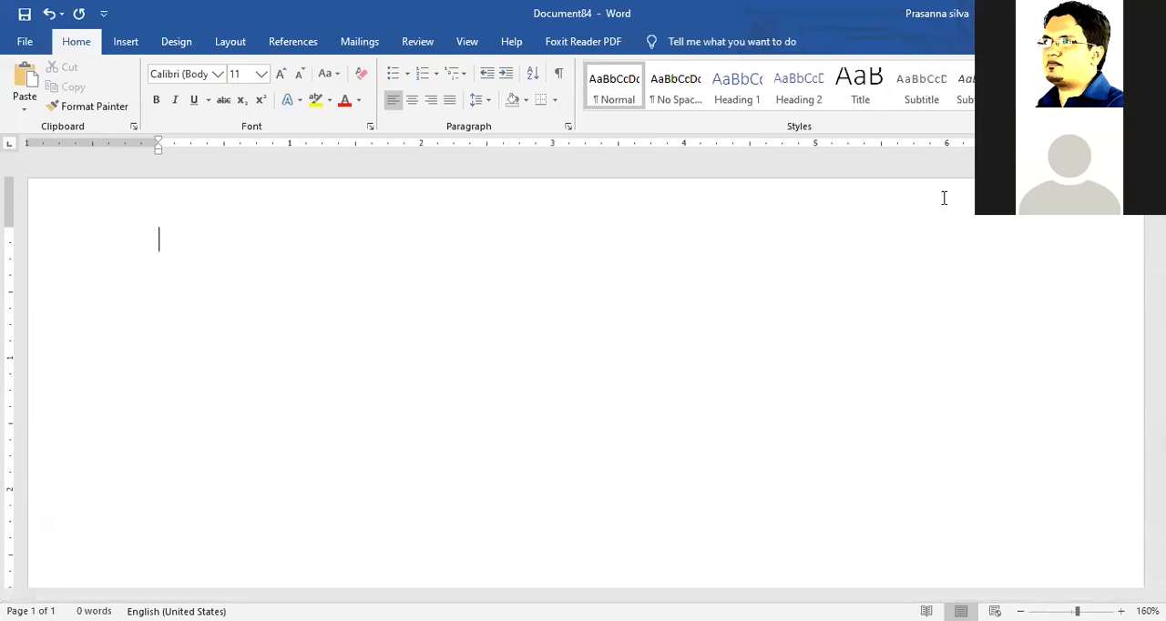
# - Type the document title 'Types of errors in Programming'
pyautogui.write('Types o')
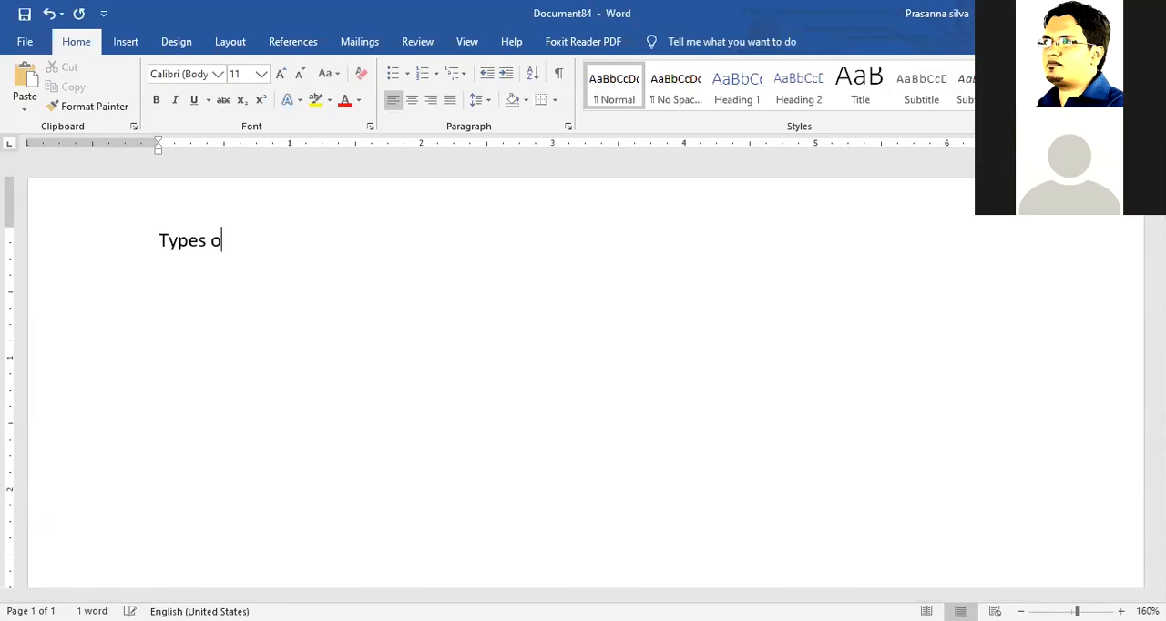
pyautogui.write('f errors')
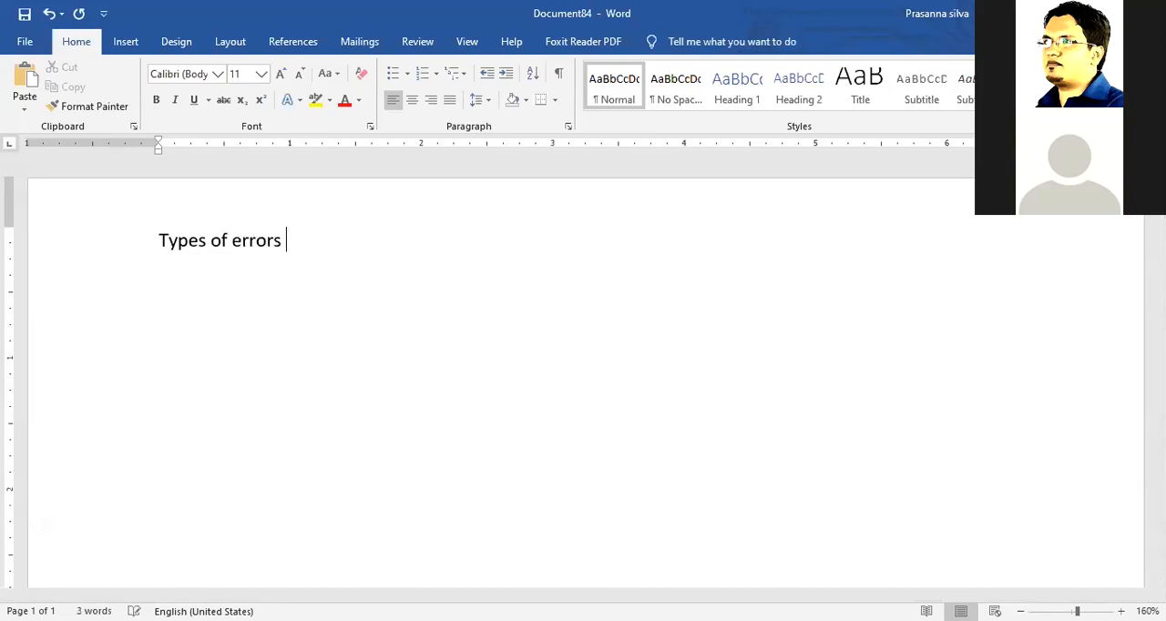
pyautogui.write('in Pro')
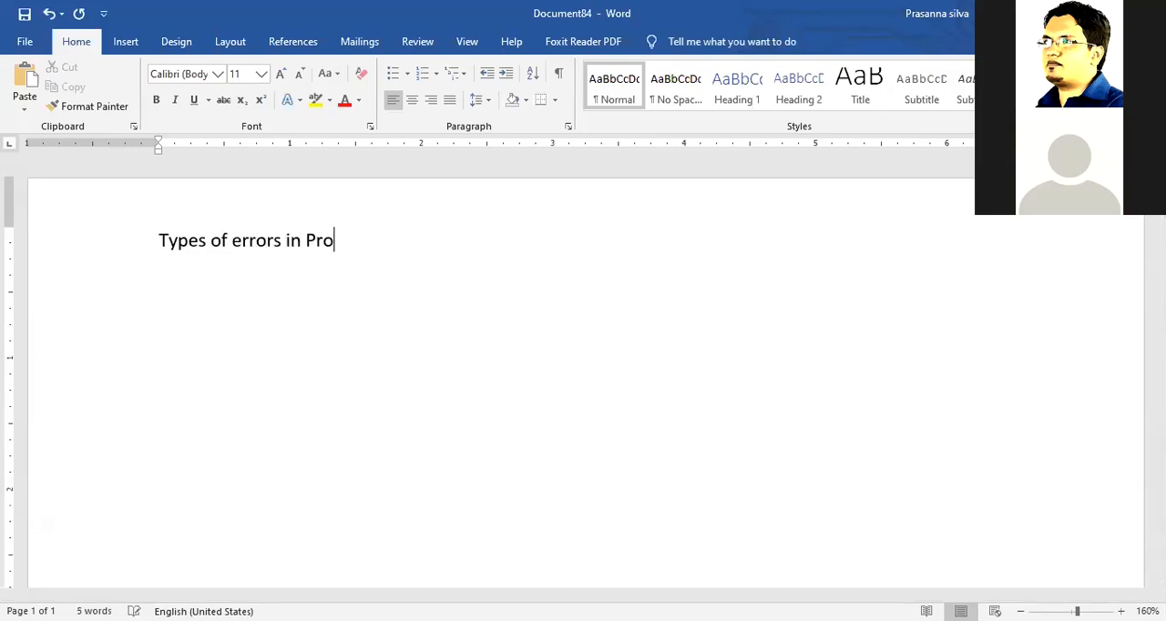
pyautogui.write('gramming')
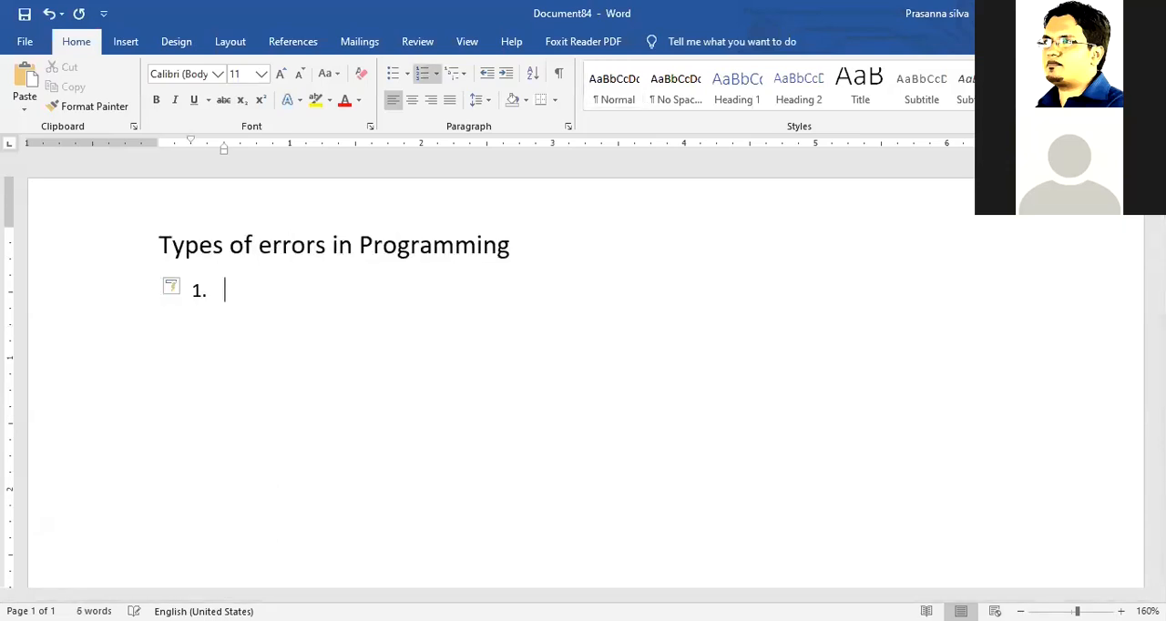
# - Add 'Syntax Errors' as the first numbered list item and start a new line
pyautogui.write('Syn')
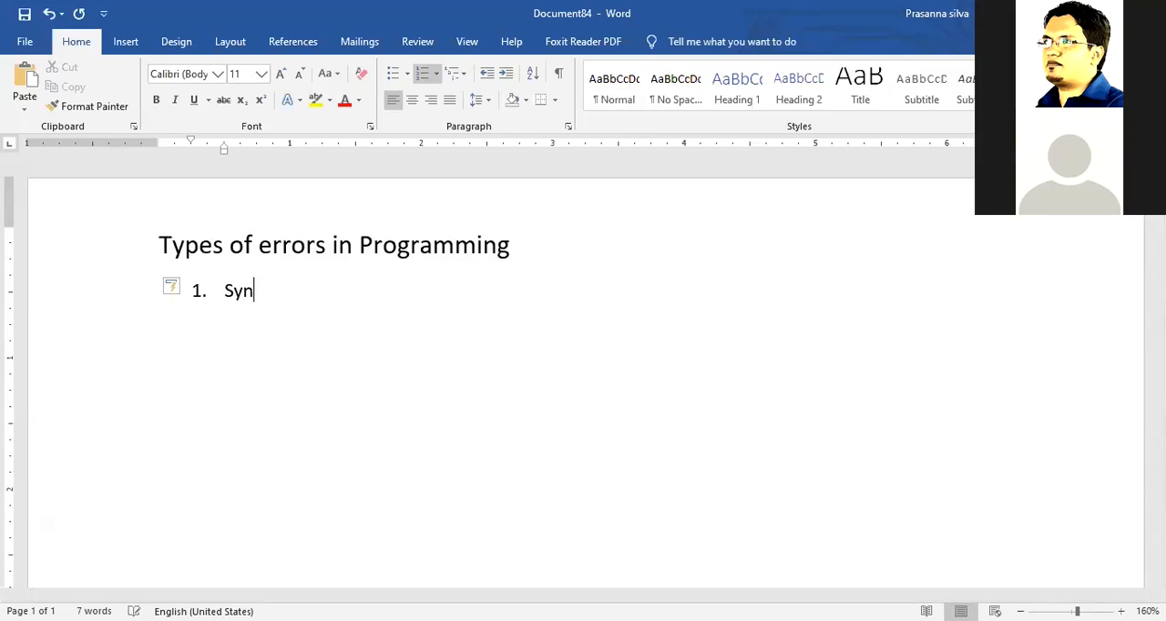
pyautogui.write('tax Errors')
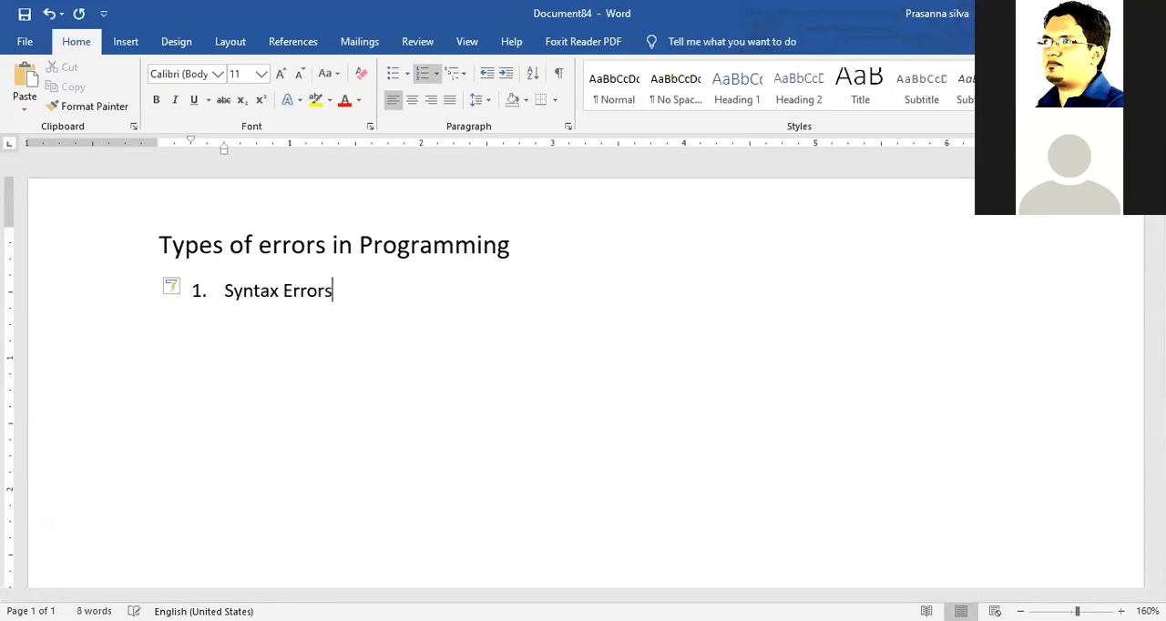
pyautogui.press('enter')
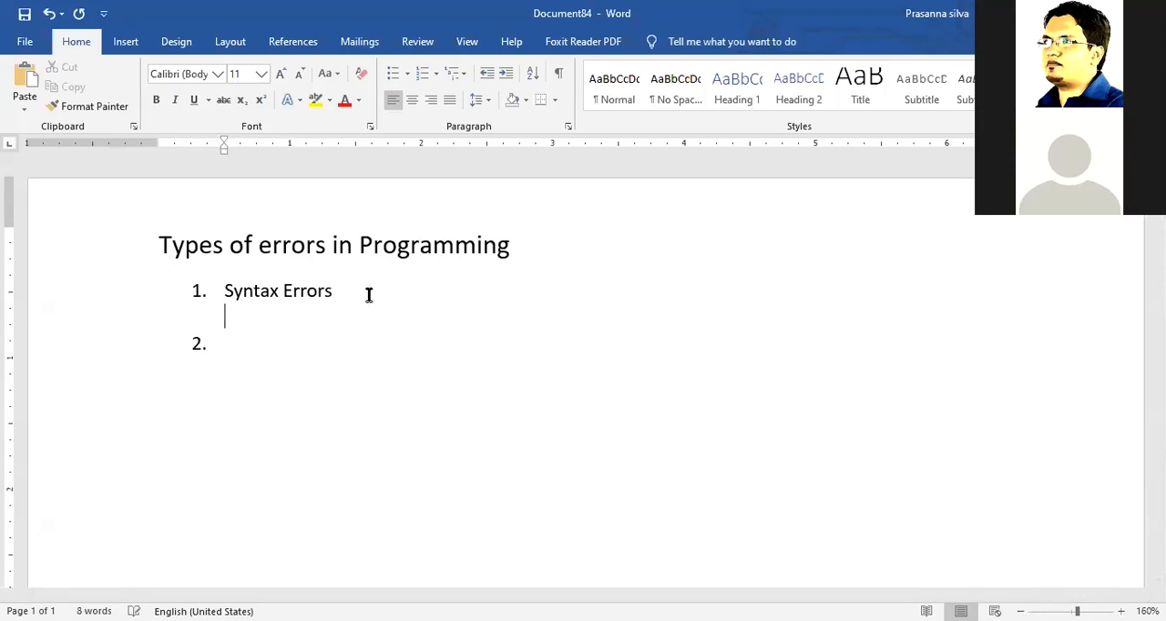
# - Under Syntax Errors, write the example 'Missing punctuation marks Eg: ; : spaces'
pyautogui.write('Miis')
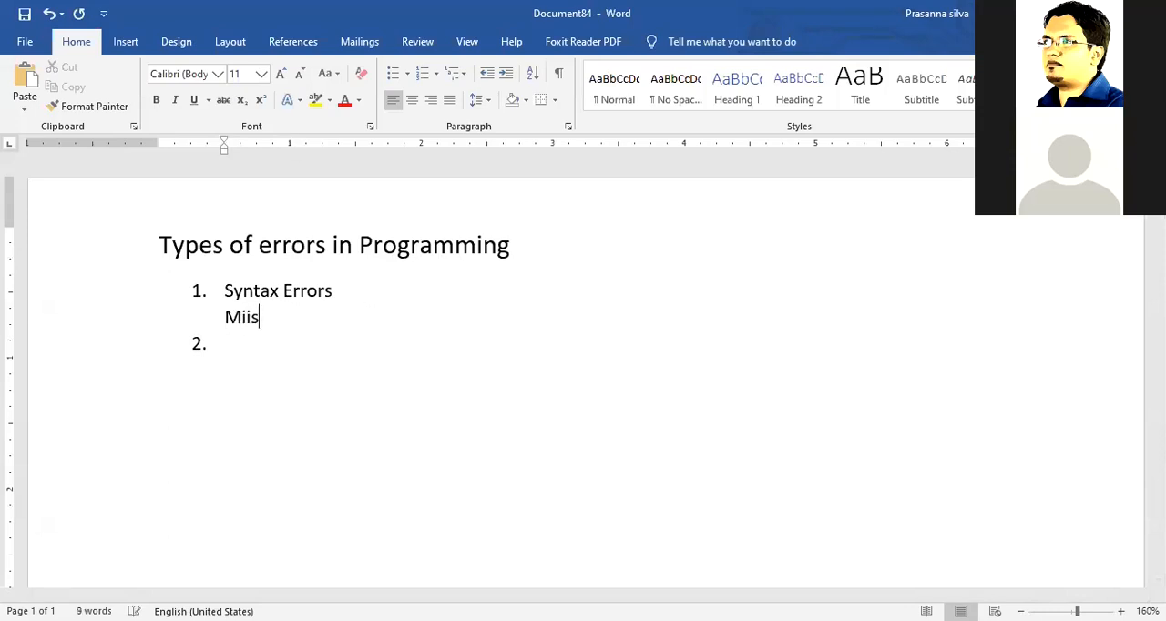
pyautogui.write('sing punctuation mark')
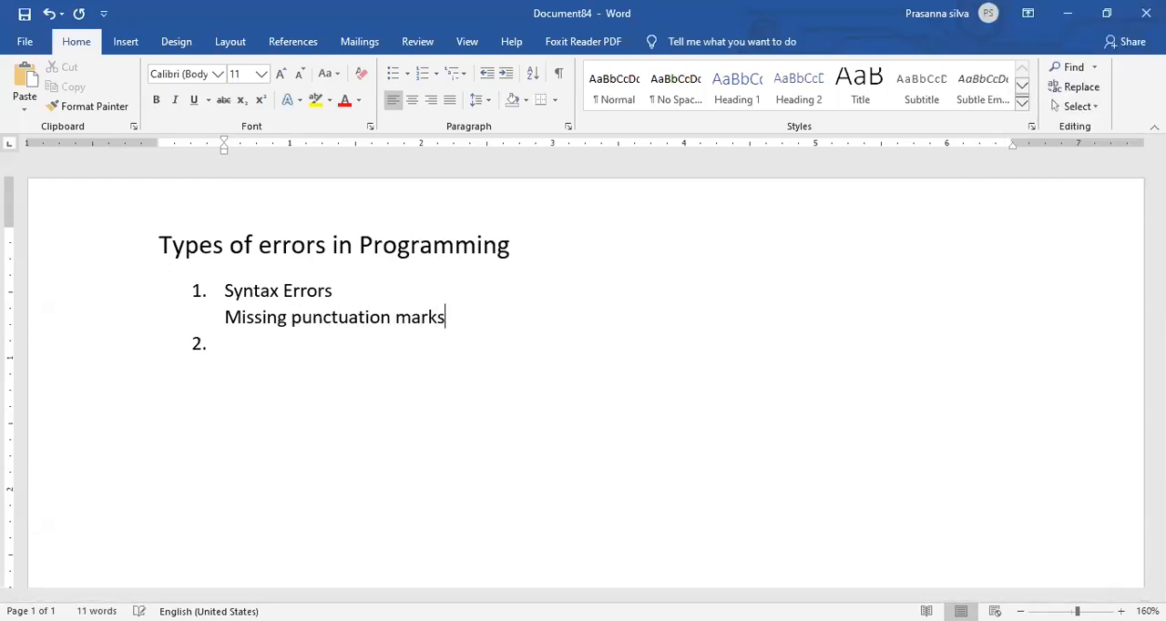
pyautogui.write('(')
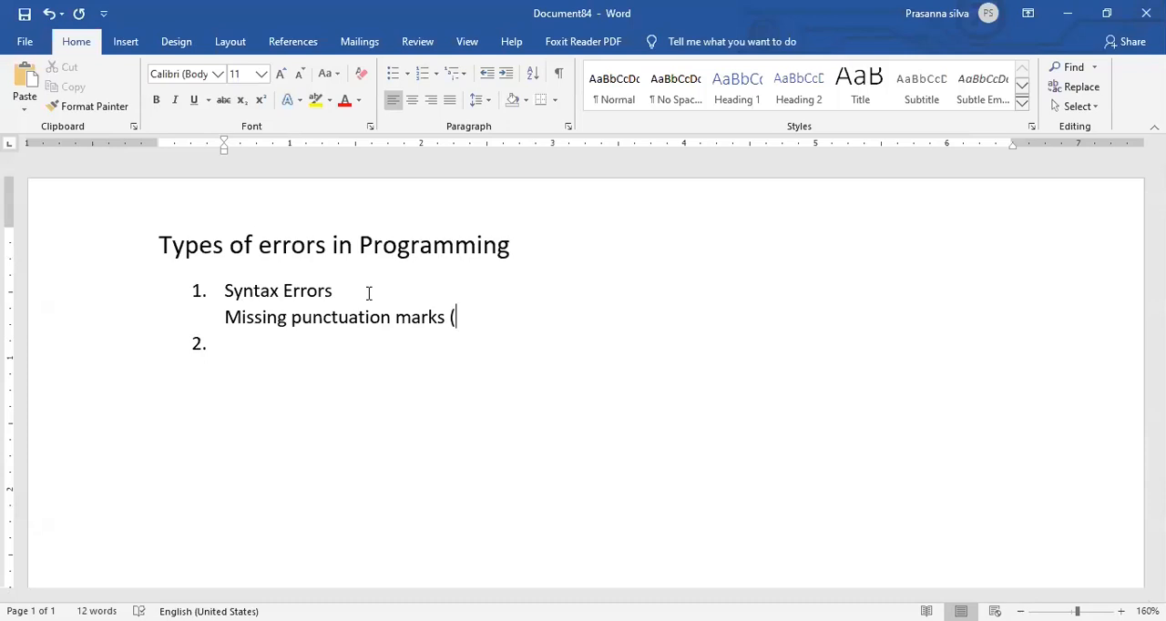
pyautogui.press('backspace')
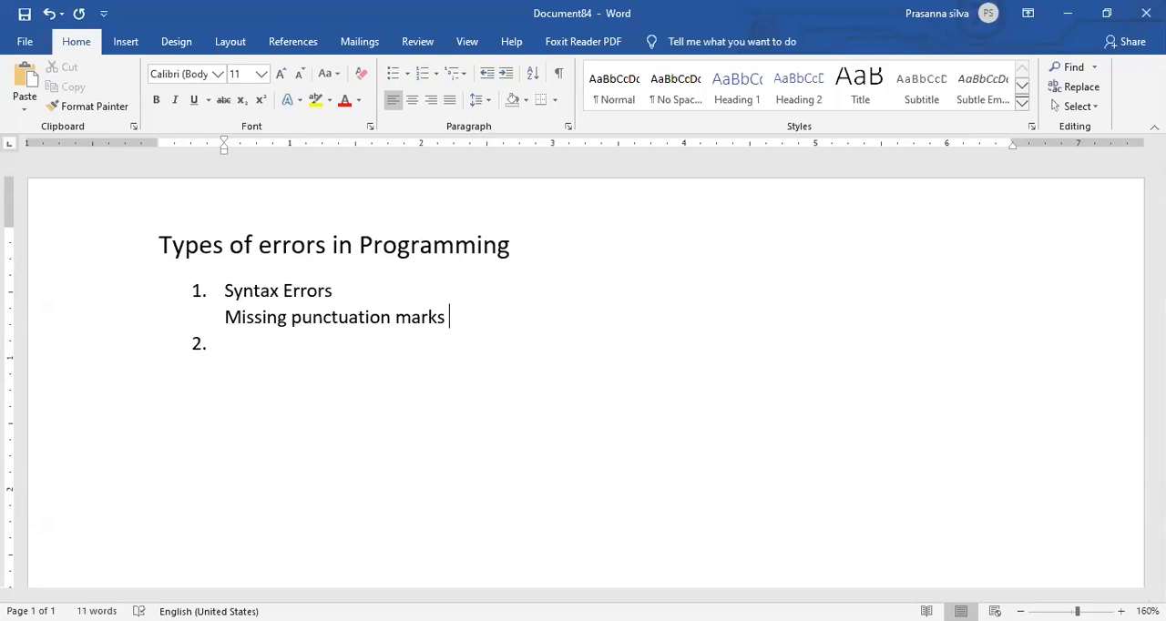
pyautogui.write('Eg:')
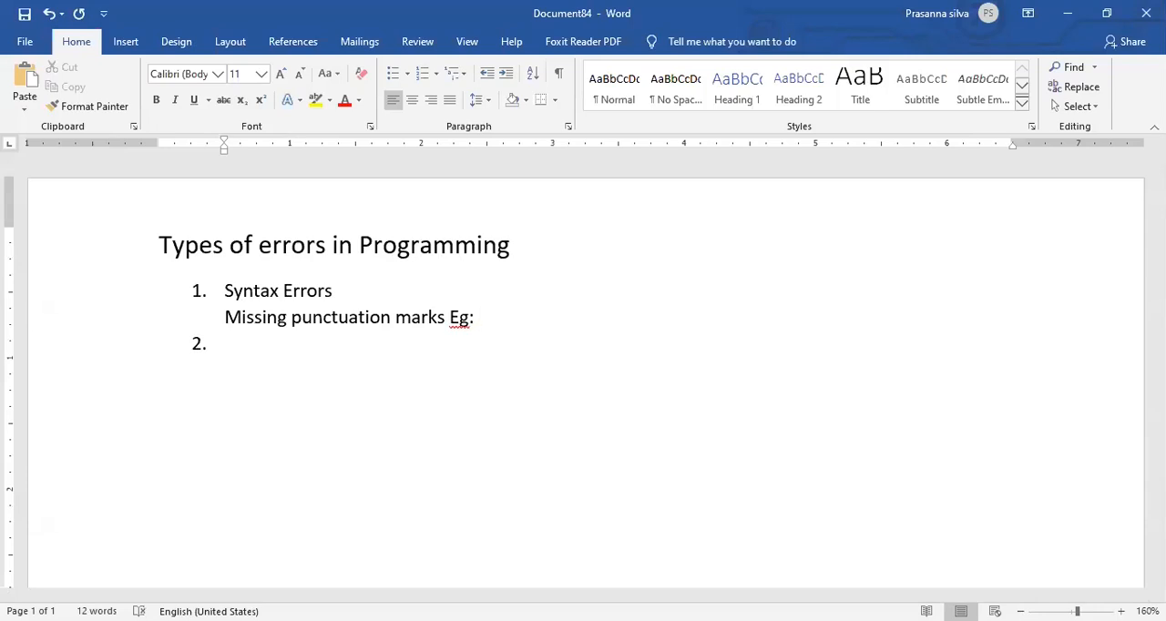
pyautogui.write(';,')
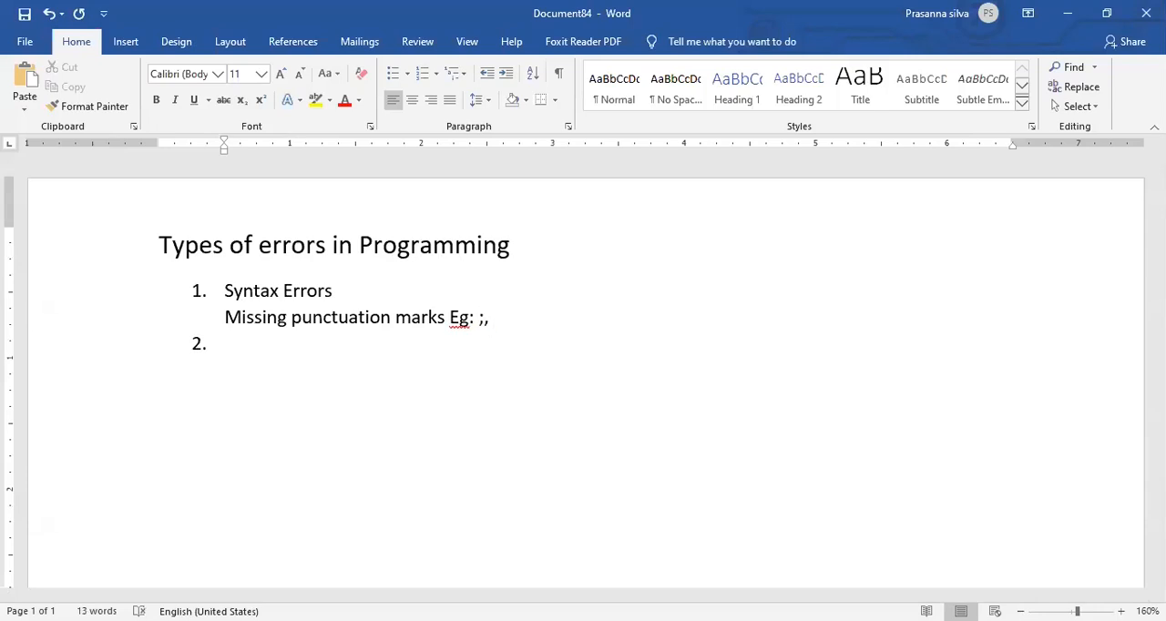
pyautogui.write(':')
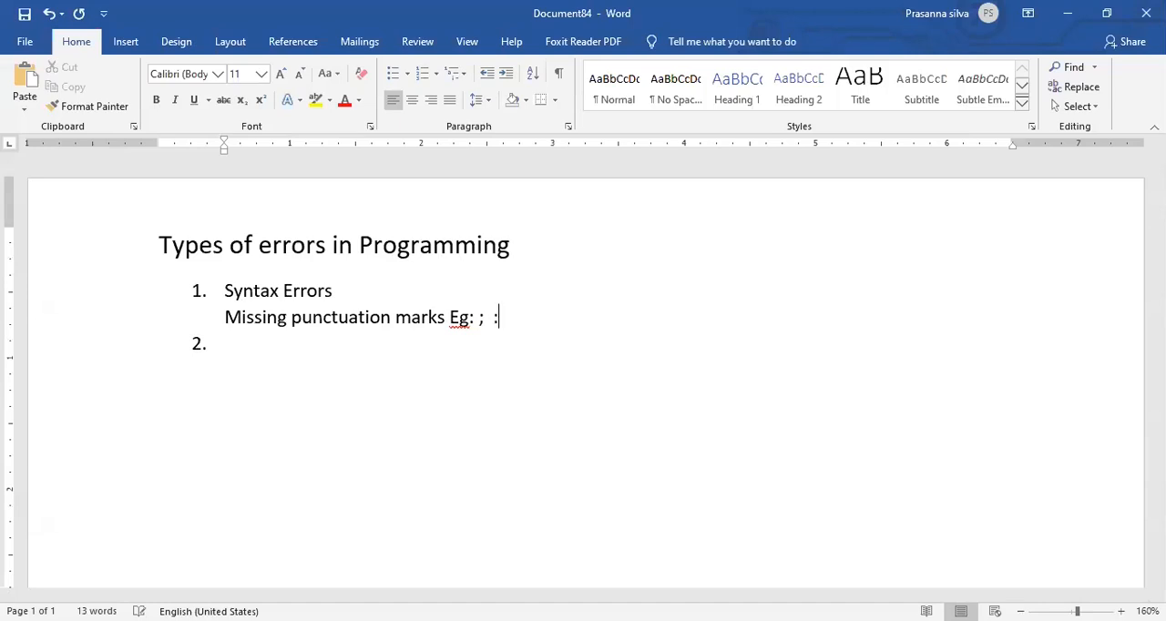
pyautogui.write('spa')
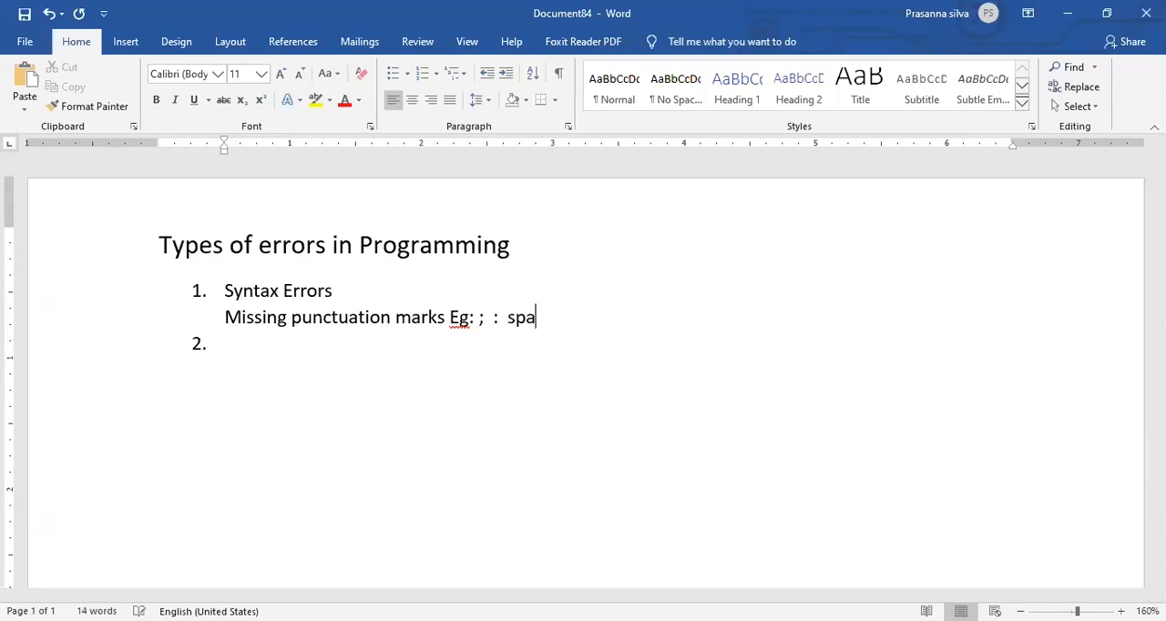
pyautogui.write('ces')
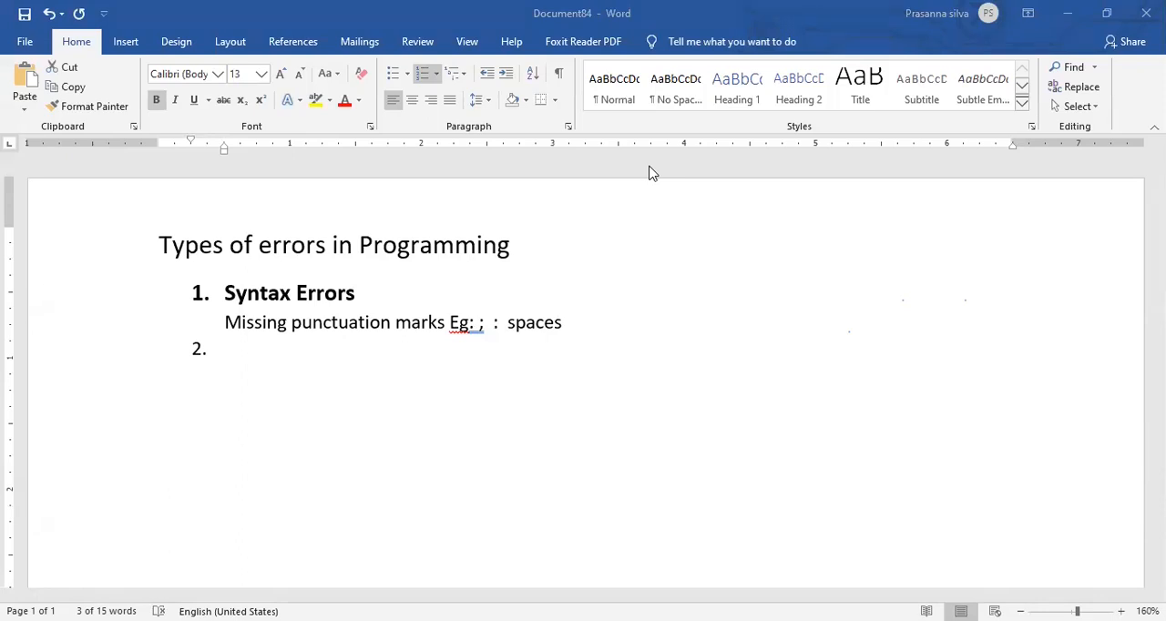
pyautogui.moveTo(369, 301)
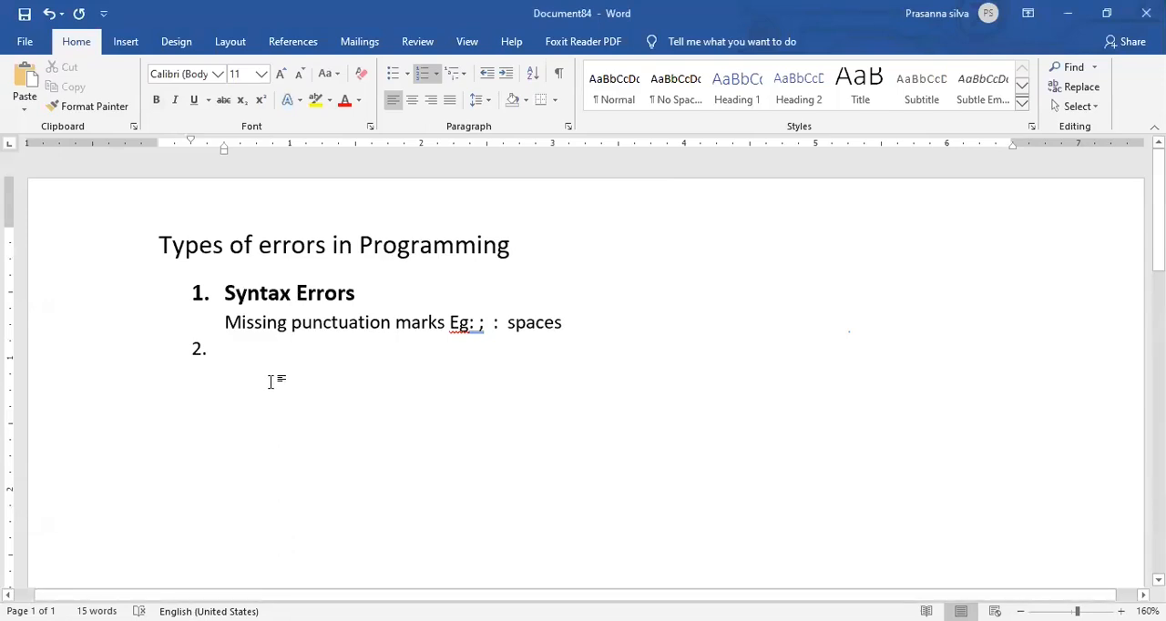
# - Add spacing above list item 2 and enter 'Logic Error / Semantic Errors'
pyautogui.click(225, 348)
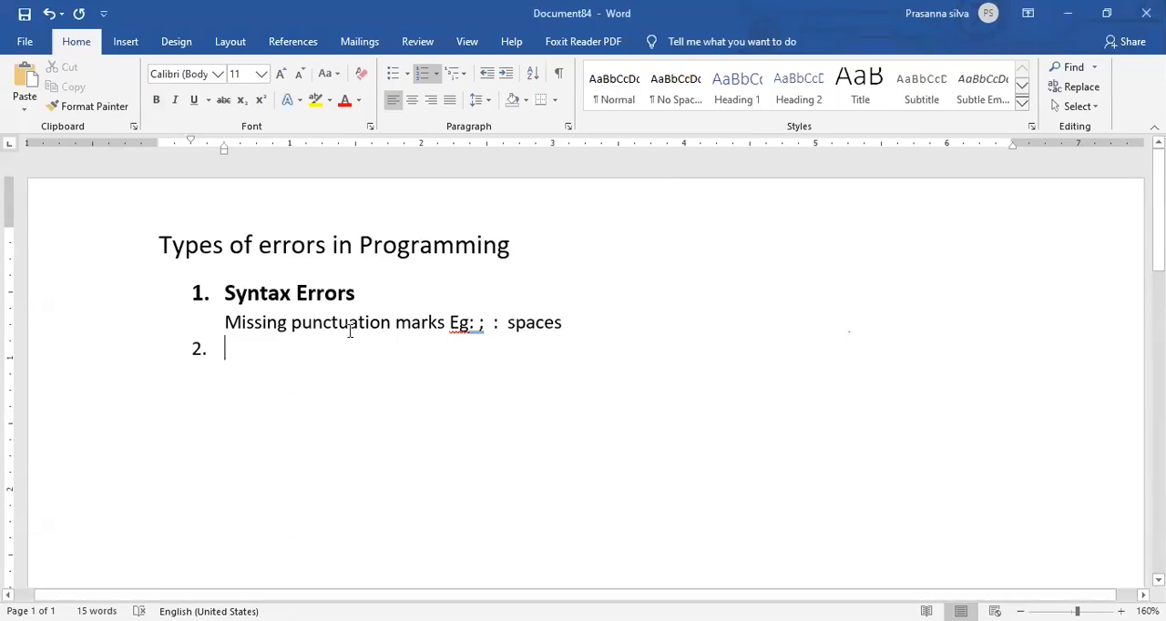
pyautogui.press('Enter')
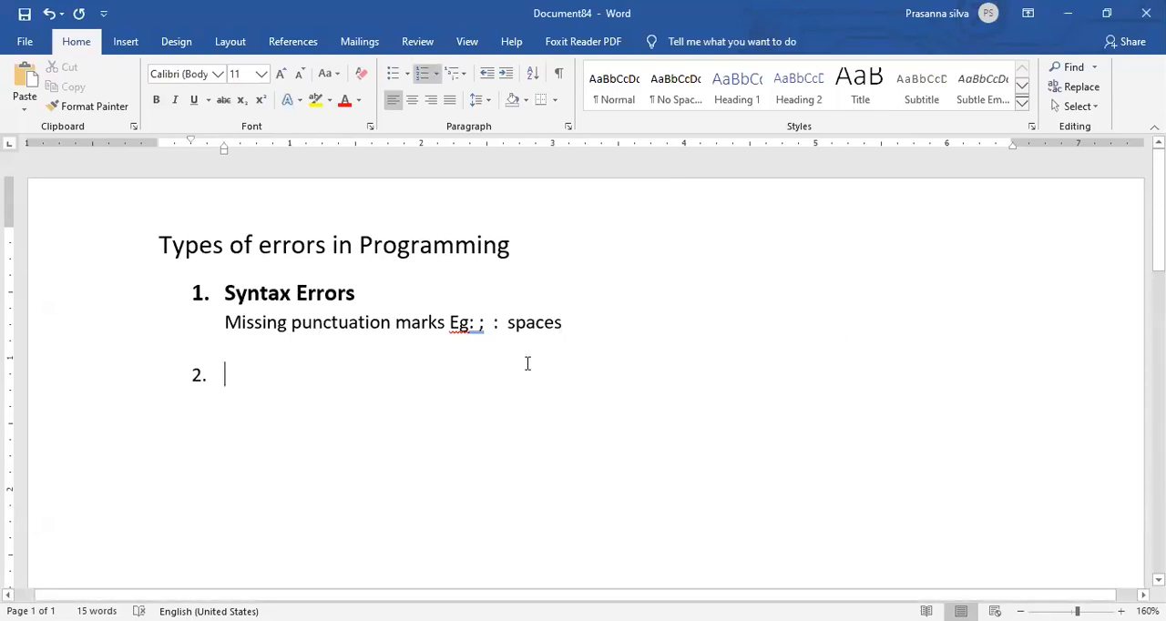
pyautogui.write('Log')
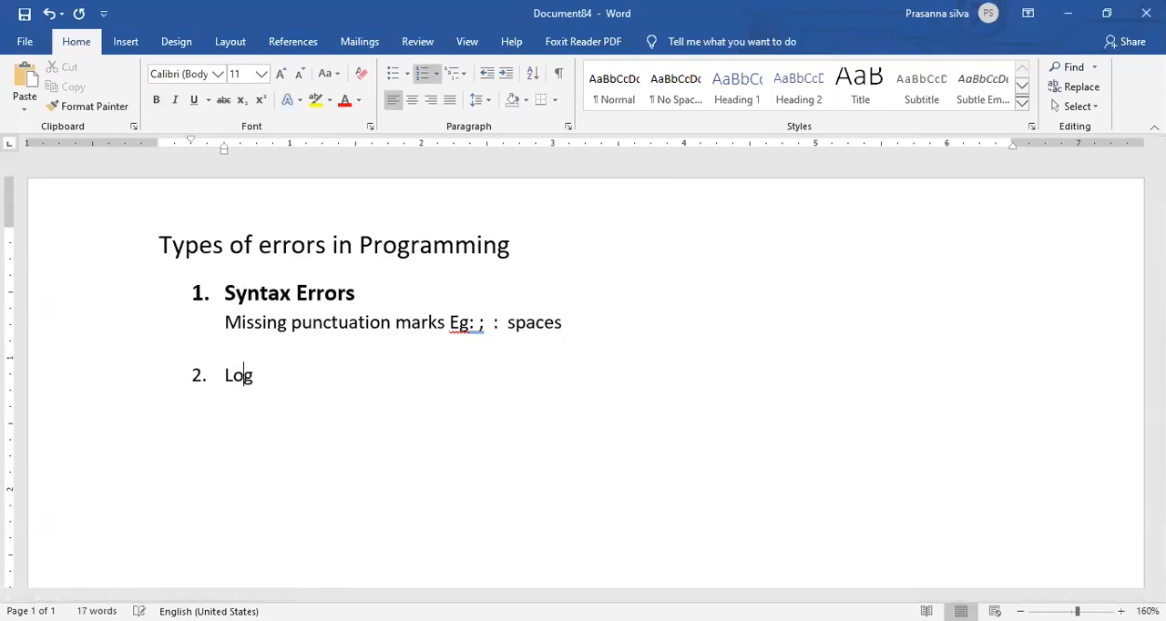
pyautogui.write('ic Error')
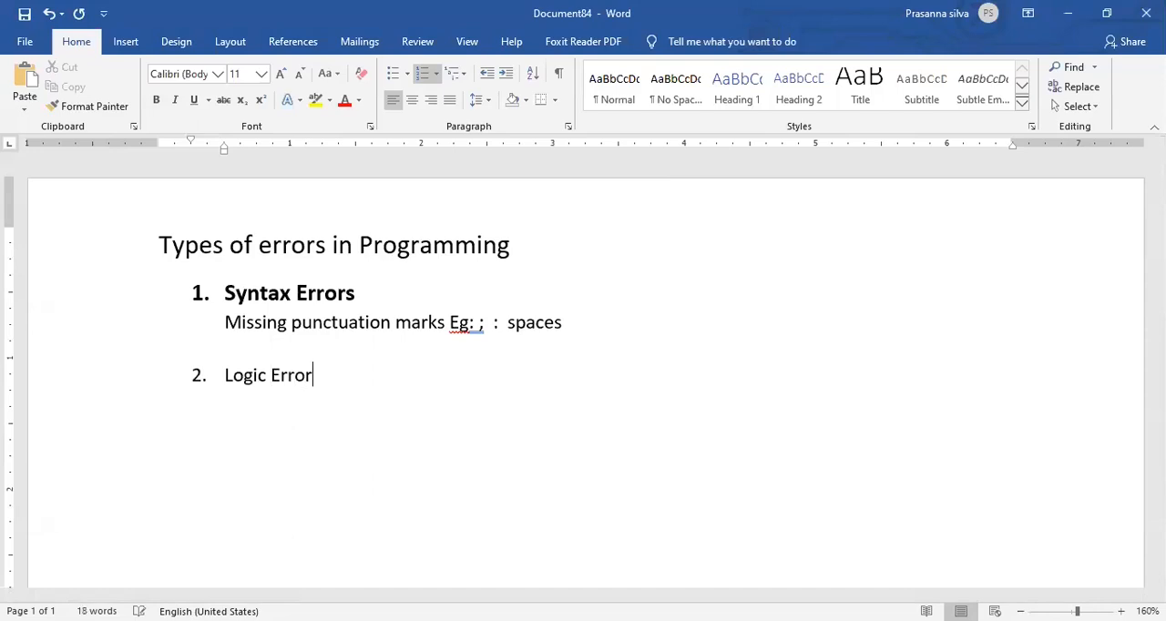
pyautogui.write('/')
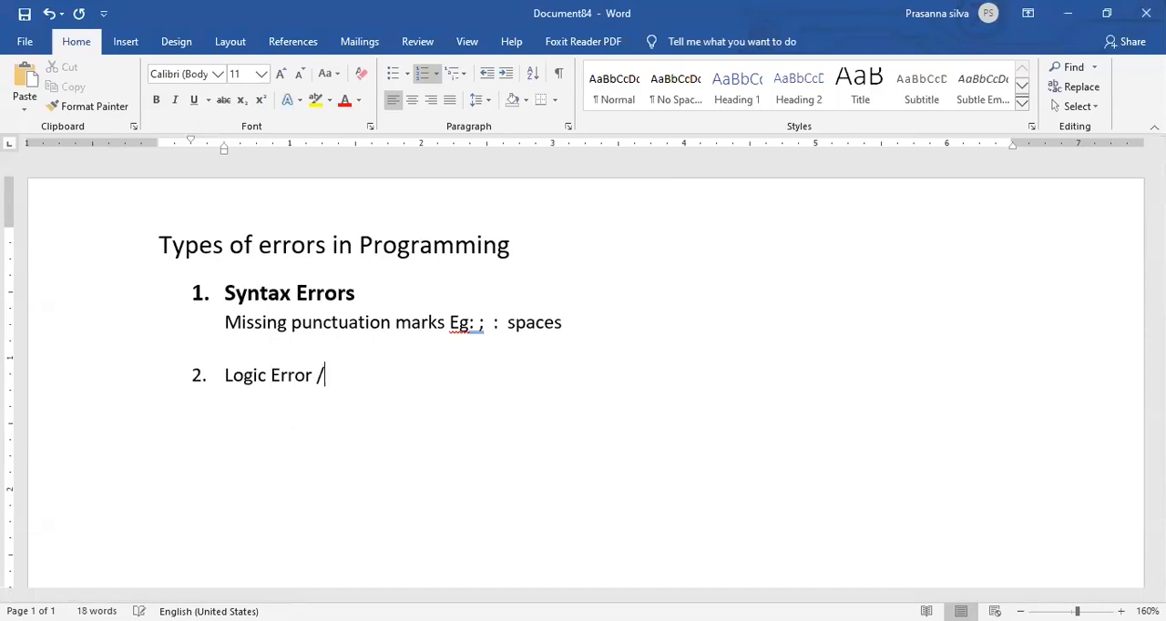
pyautogui.write('Seman')
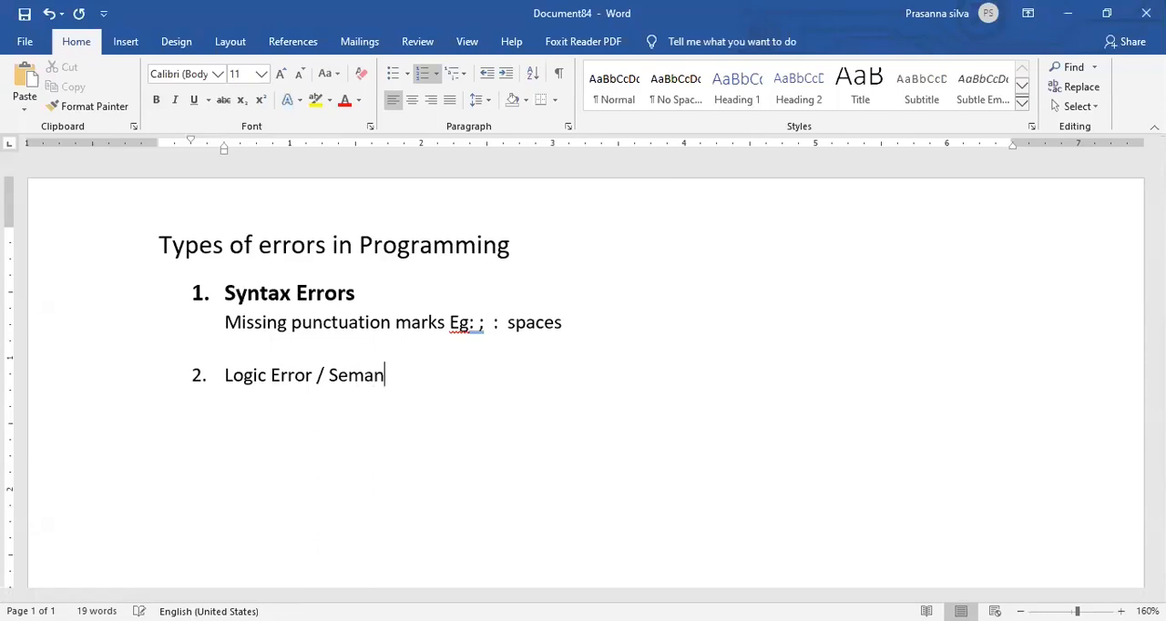
pyautogui.write('tic Errors')
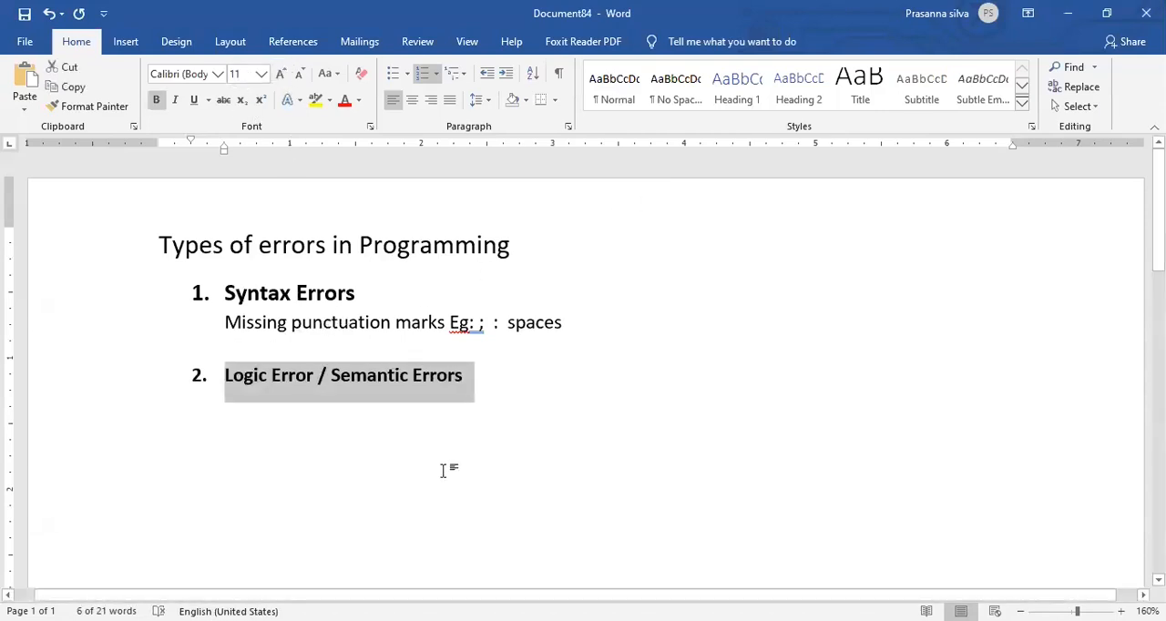
pyautogui.moveTo(408, 409)
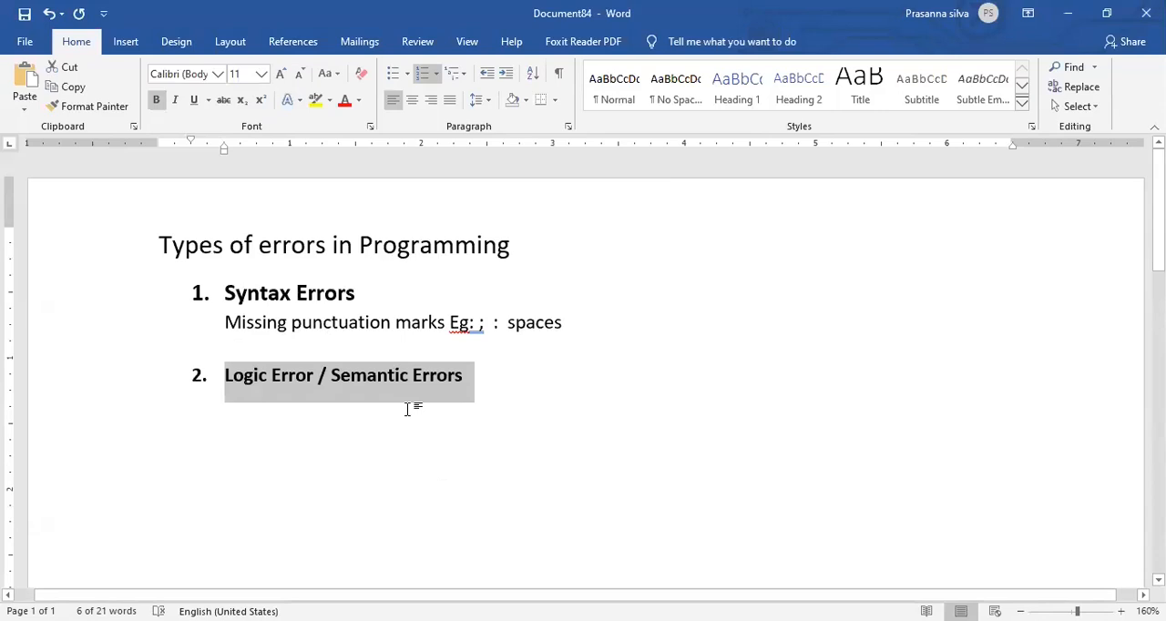
# - Deselect the now bold, larger 'Logic Error / Semantic Errors' heading
pyautogui.click(596, 383)
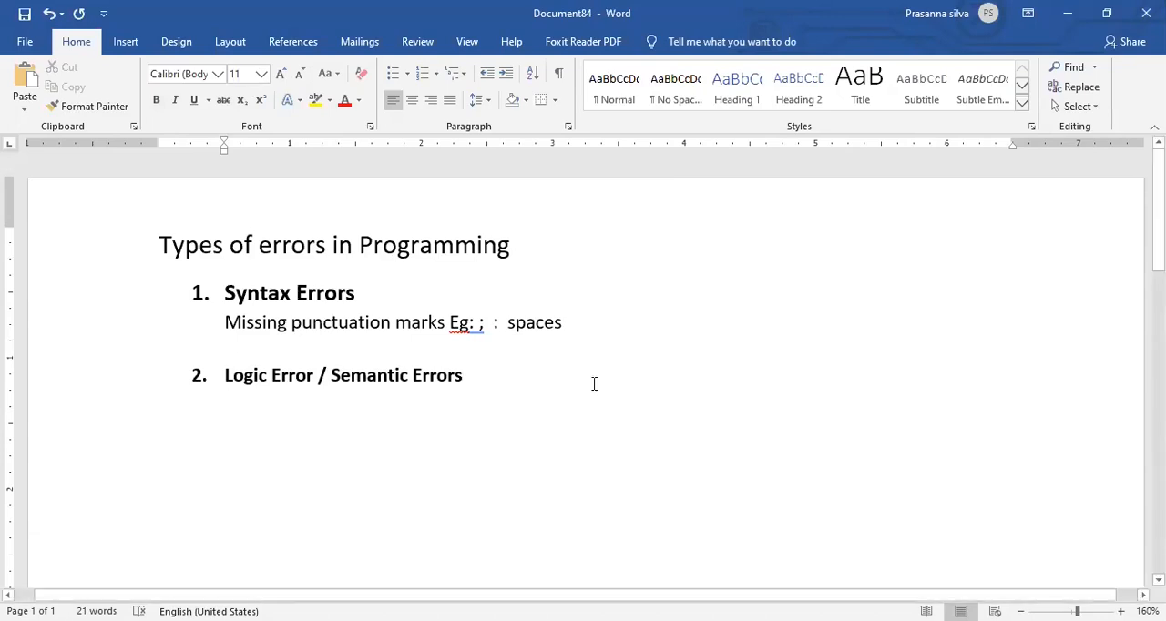
pyautogui.press('enter')
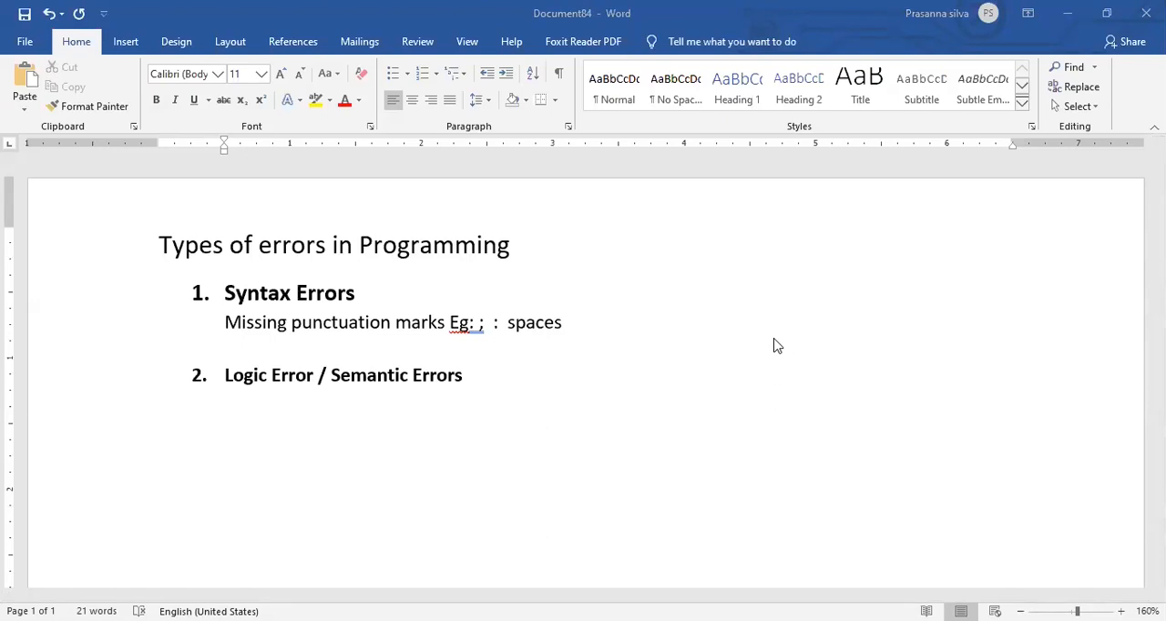
pyautogui.moveTo(309, 425)
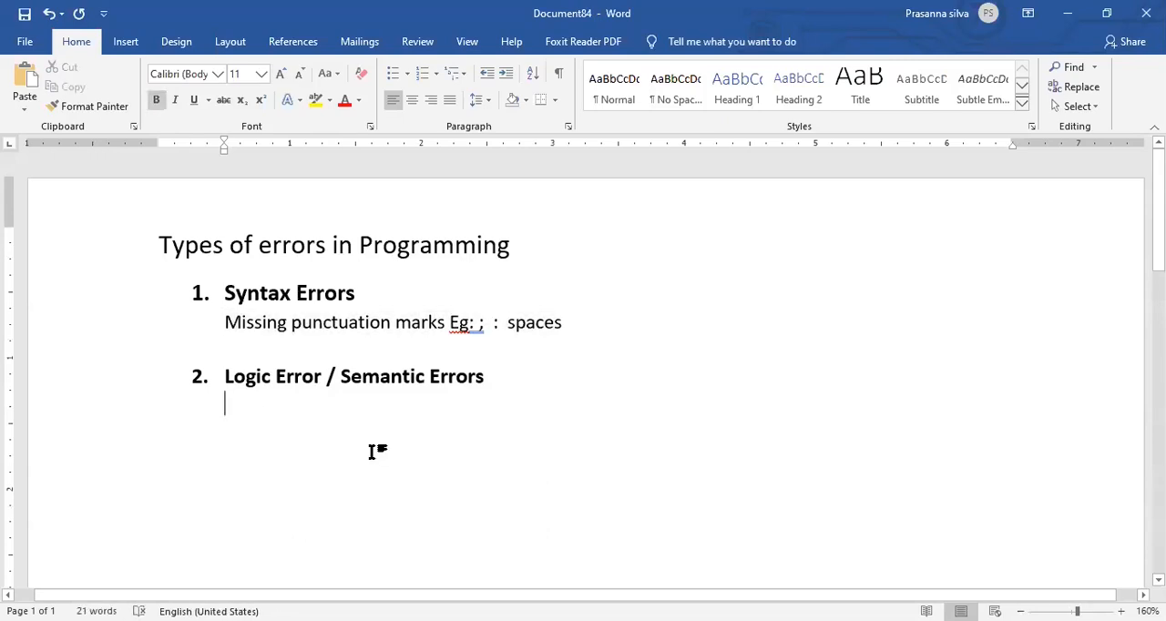
# - Write the unbolded example 'Eg: Mistakes in formulae used in calculations' under item 2
pyautogui.write('E')
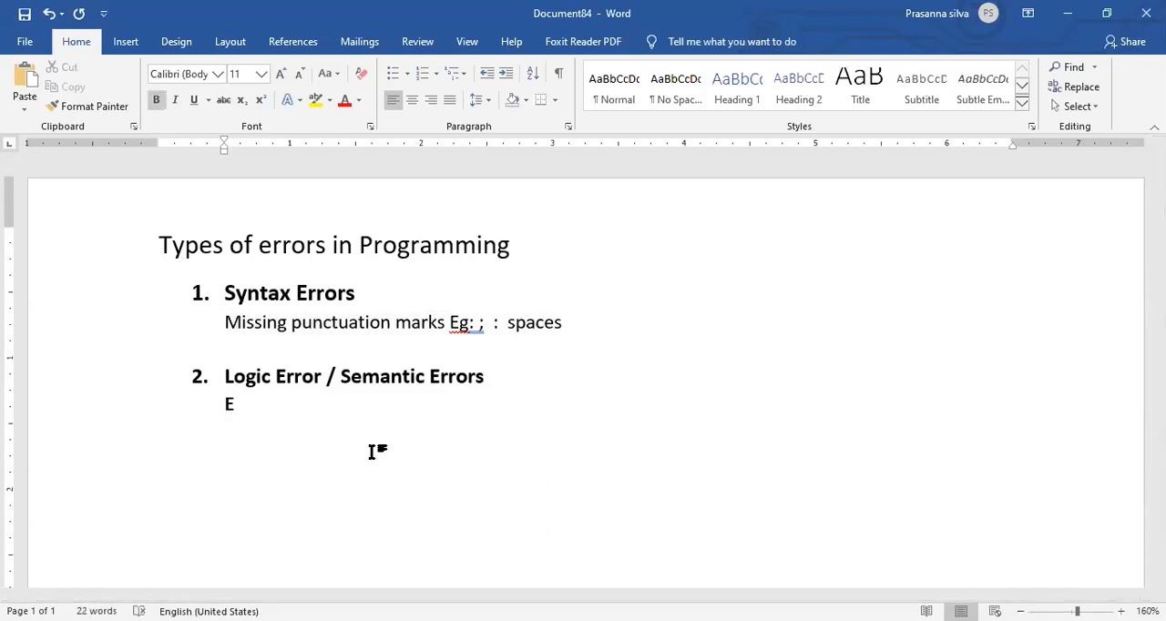
pyautogui.write('g:')
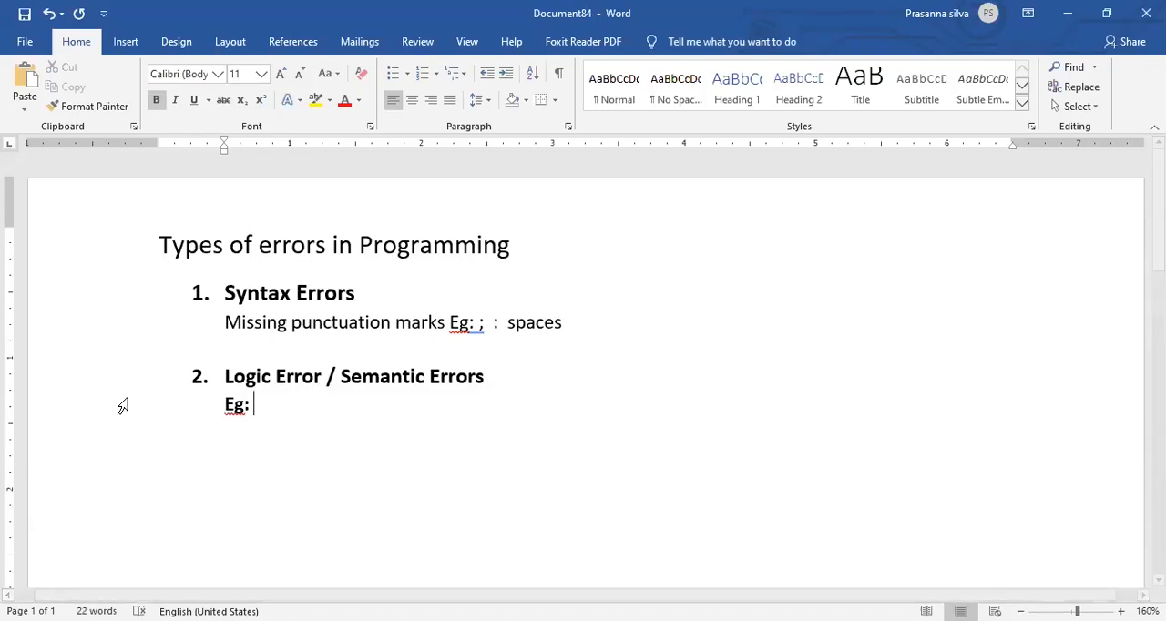
pyautogui.doubleClick(235, 404)
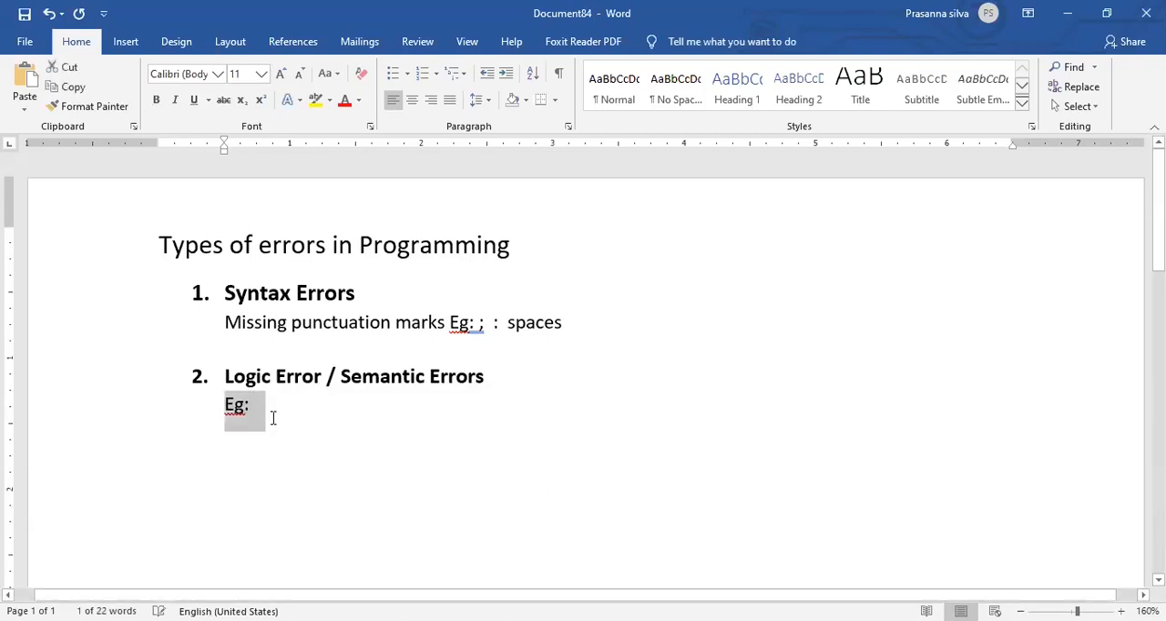
pyautogui.write('Mista')
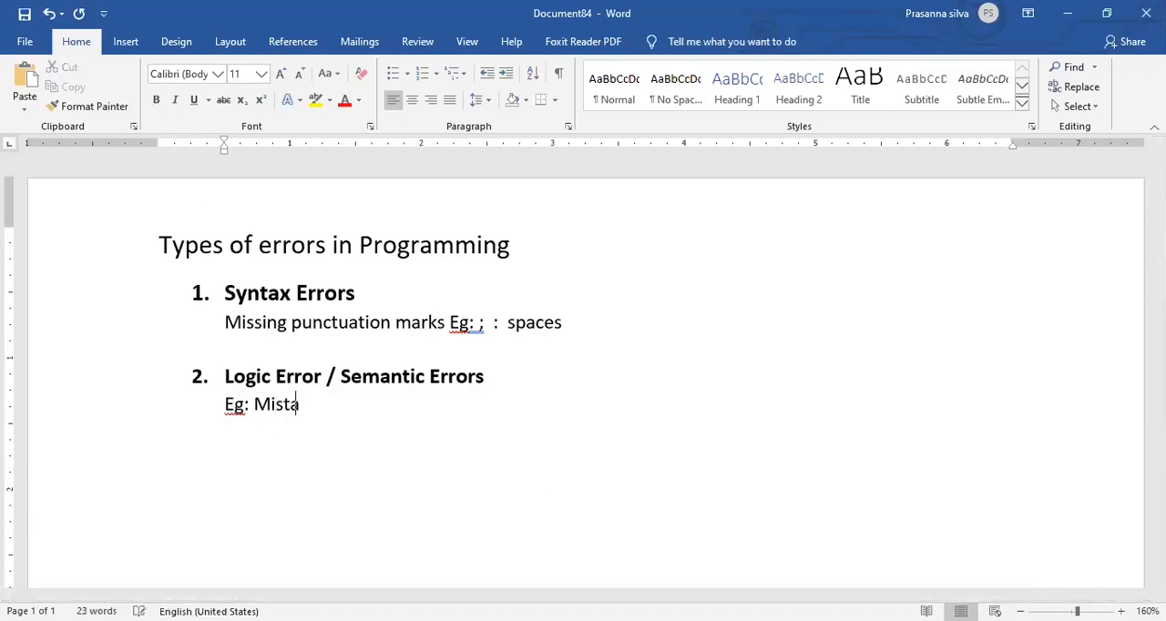
pyautogui.write('kes in')
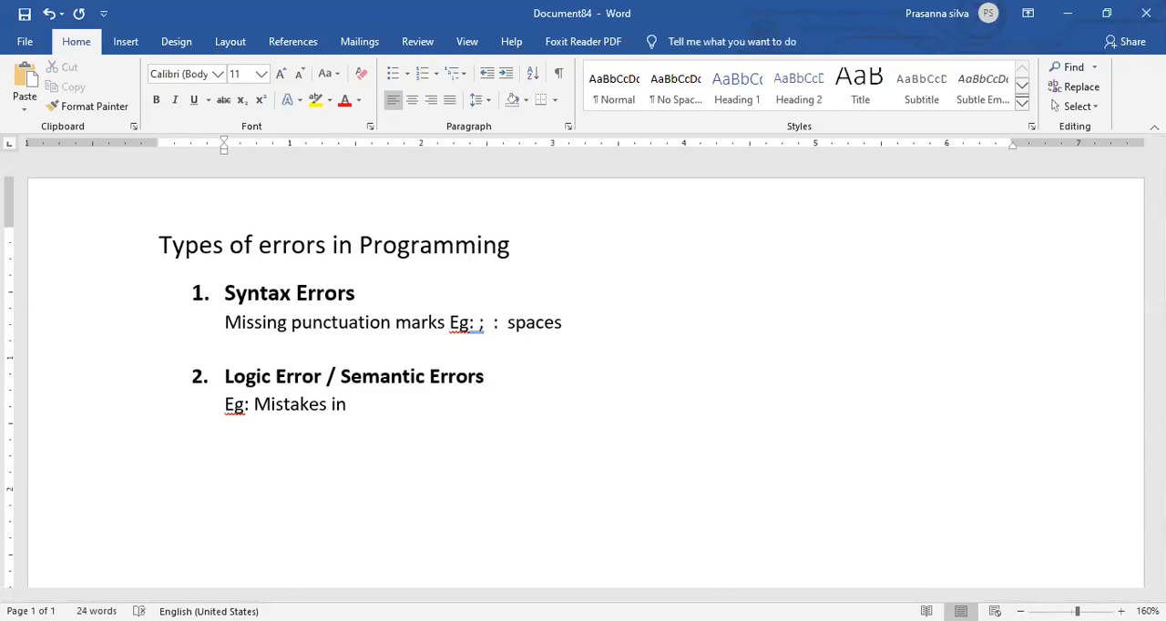
pyautogui.write('formulae')
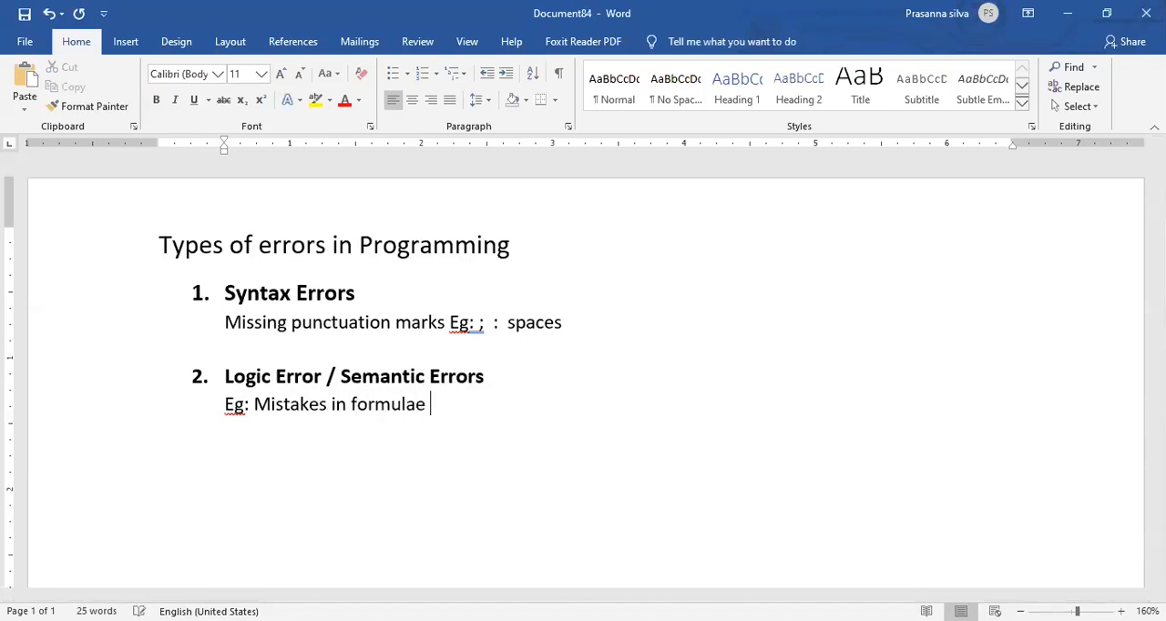
pyautogui.write('used')
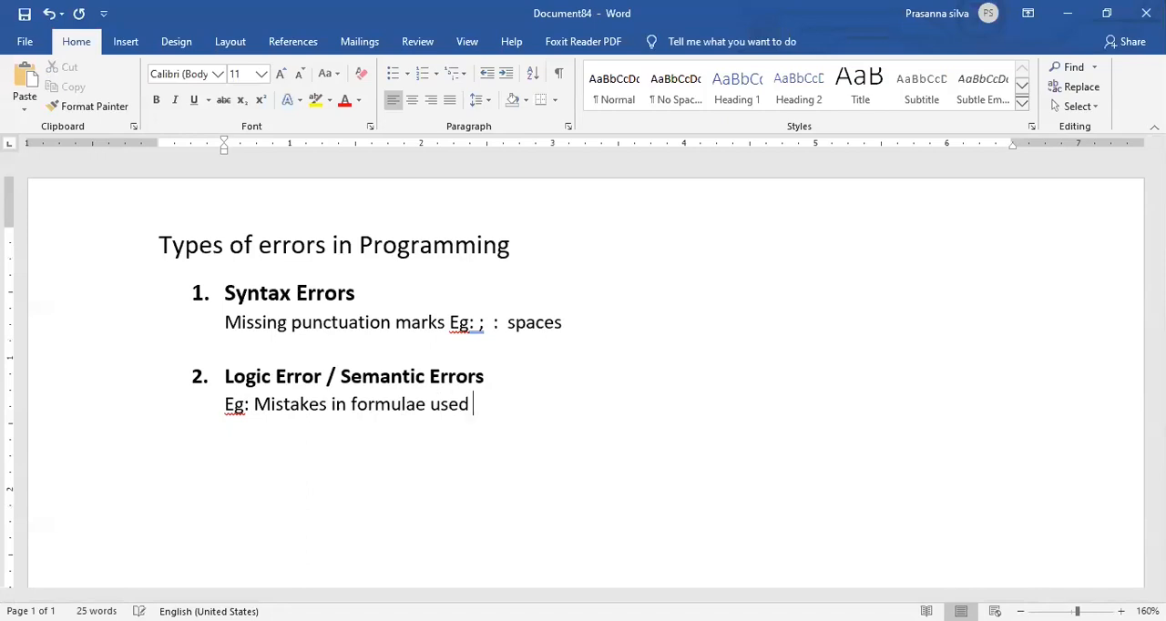
pyautogui.write('in calcula')
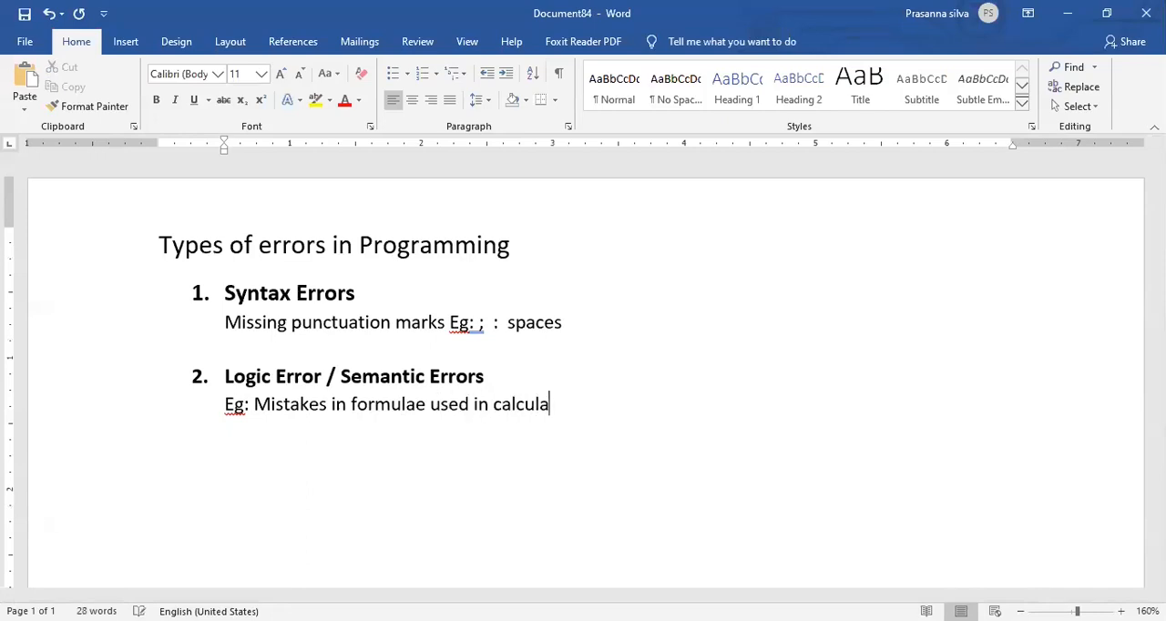
pyautogui.write('tions')
pyautogui.write('3.')
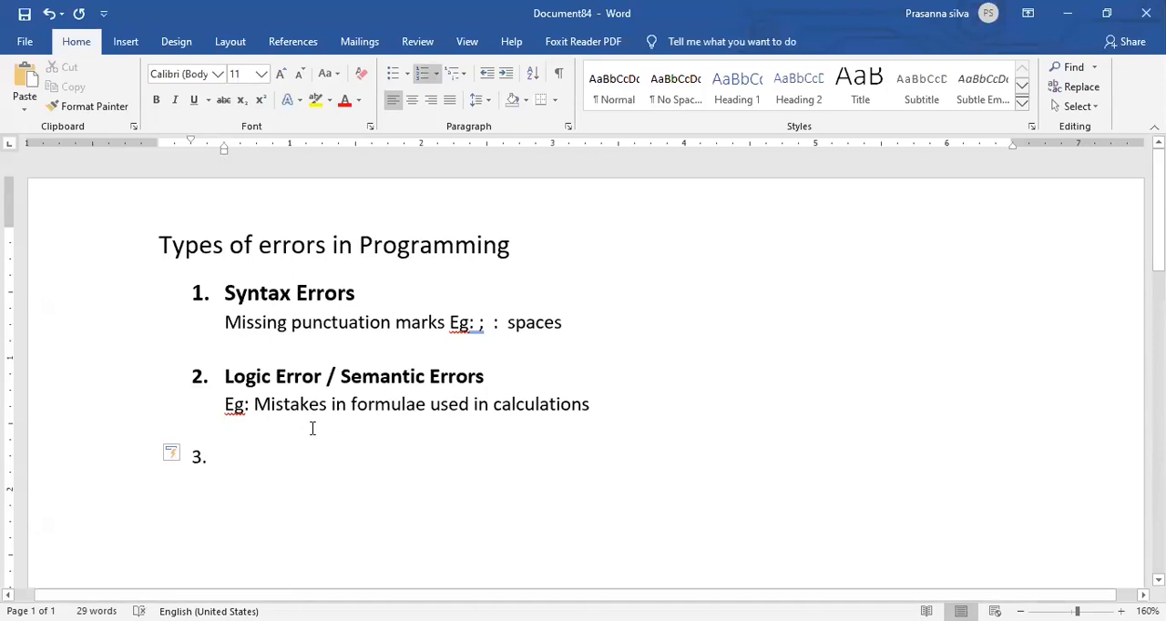
# - Enter 'Runtime Errors / Exceptions' as item 3 and start an unnumbered line below
pyautogui.write('Runtime Errors')
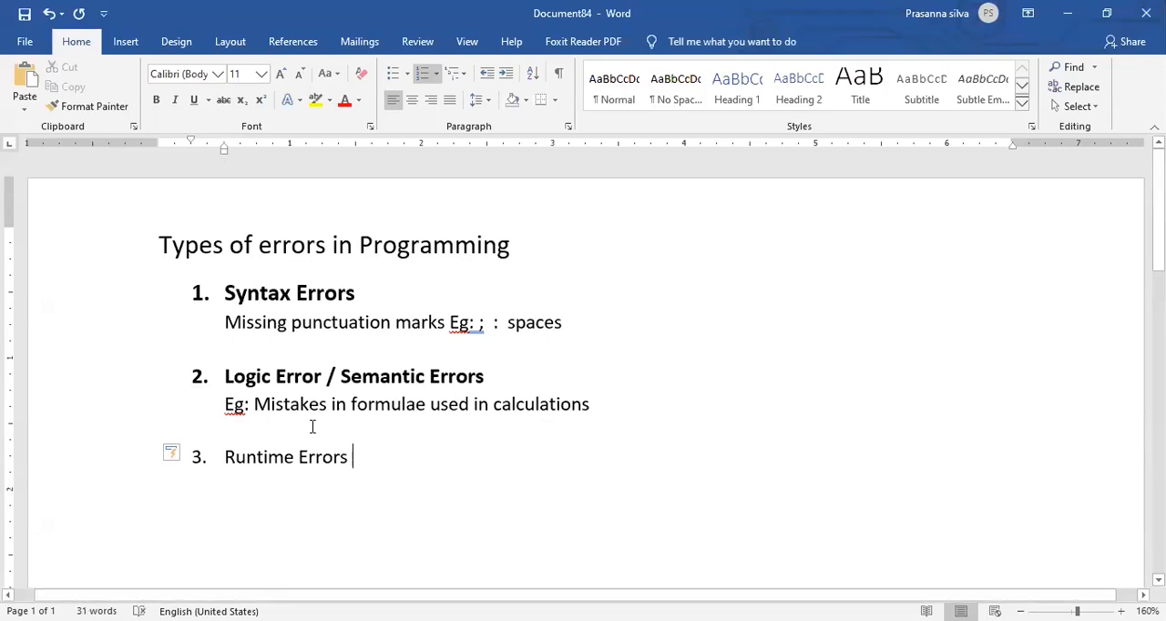
pyautogui.write('/')
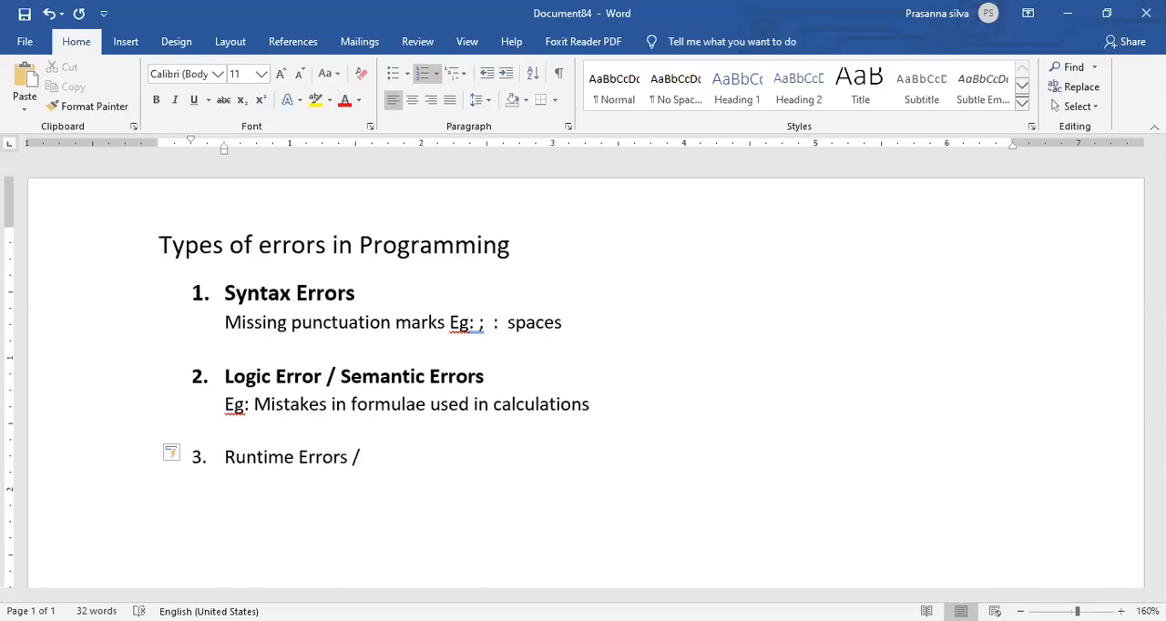
pyautogui.click(364, 457)
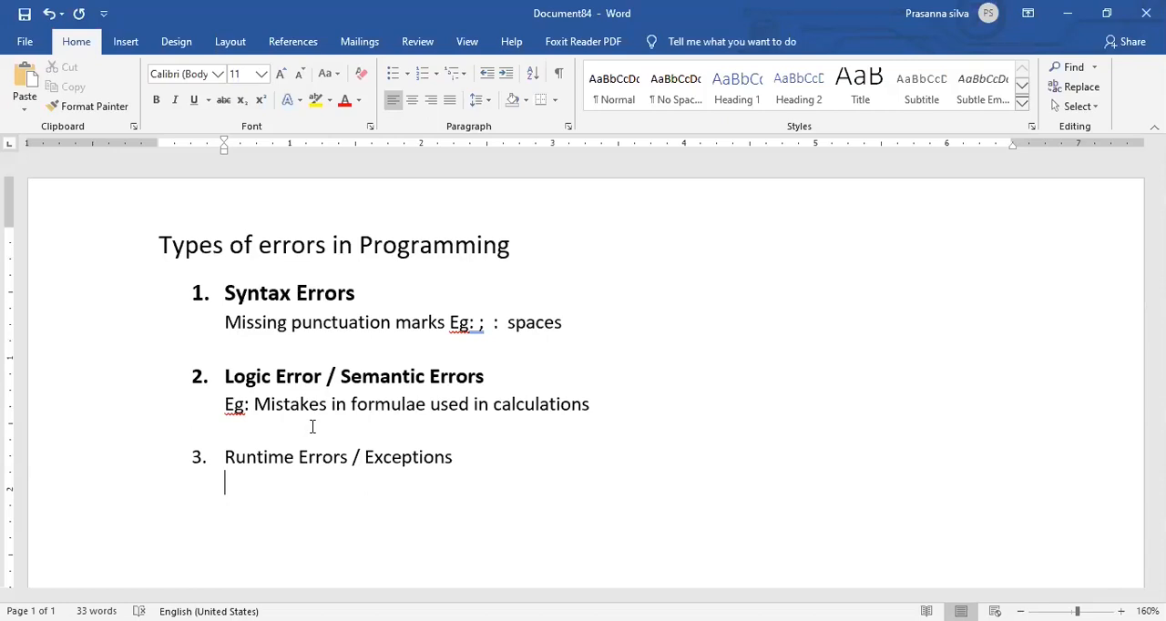
# - Write the example 'Eg: division by zero' under Runtime Errors and start a new line
pyautogui.write('Eg:')
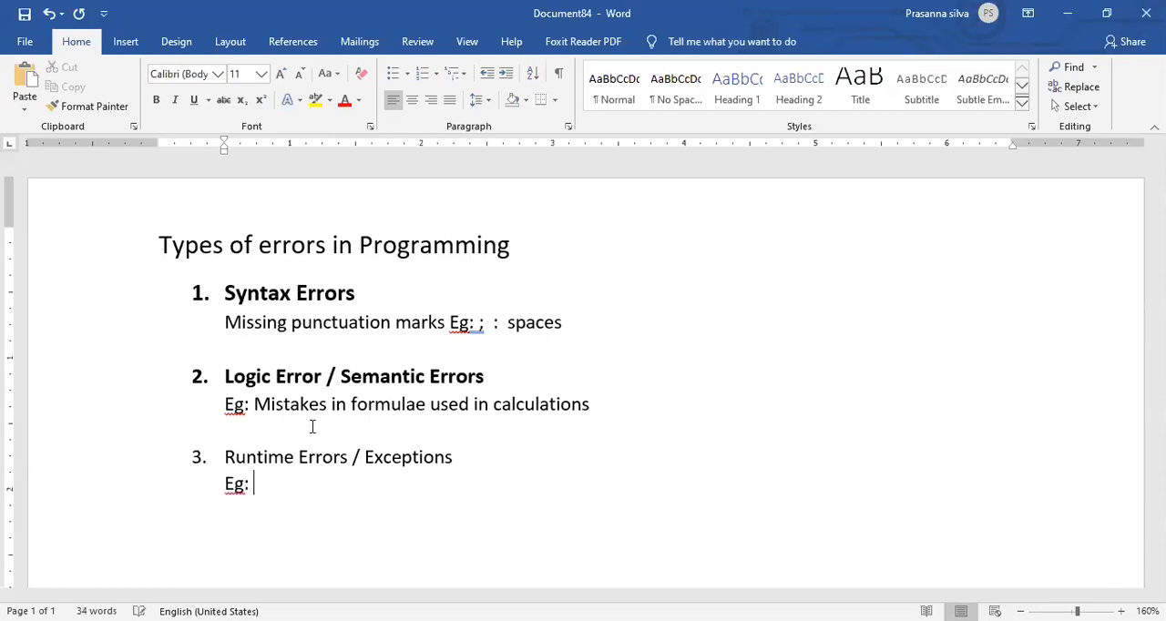
pyautogui.write('division')
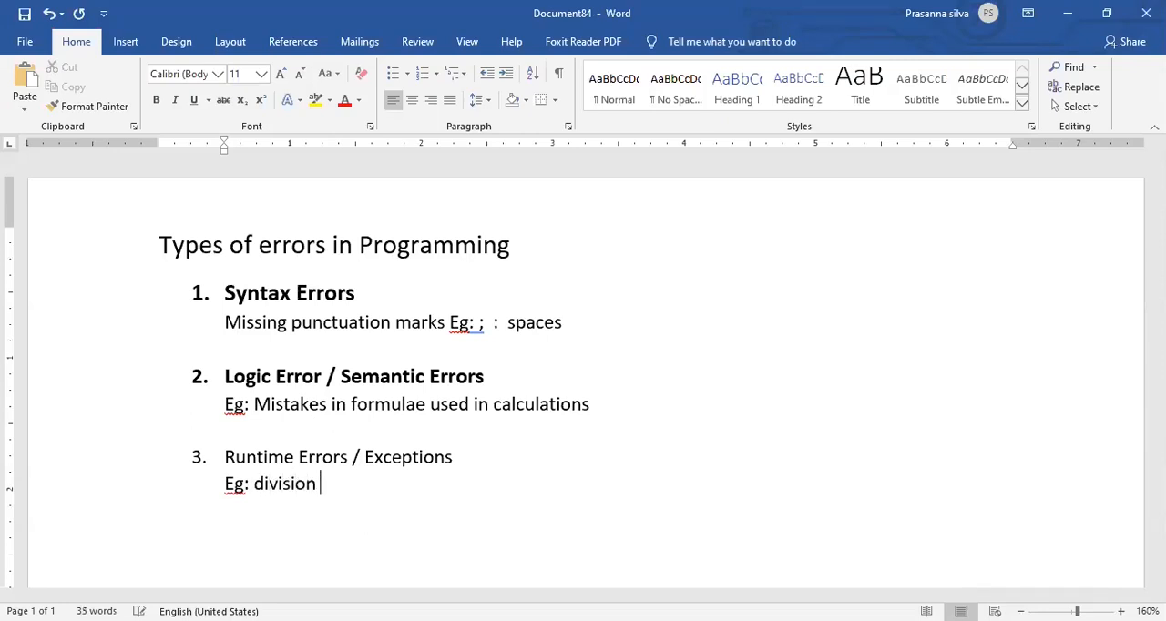
pyautogui.write('by ze')
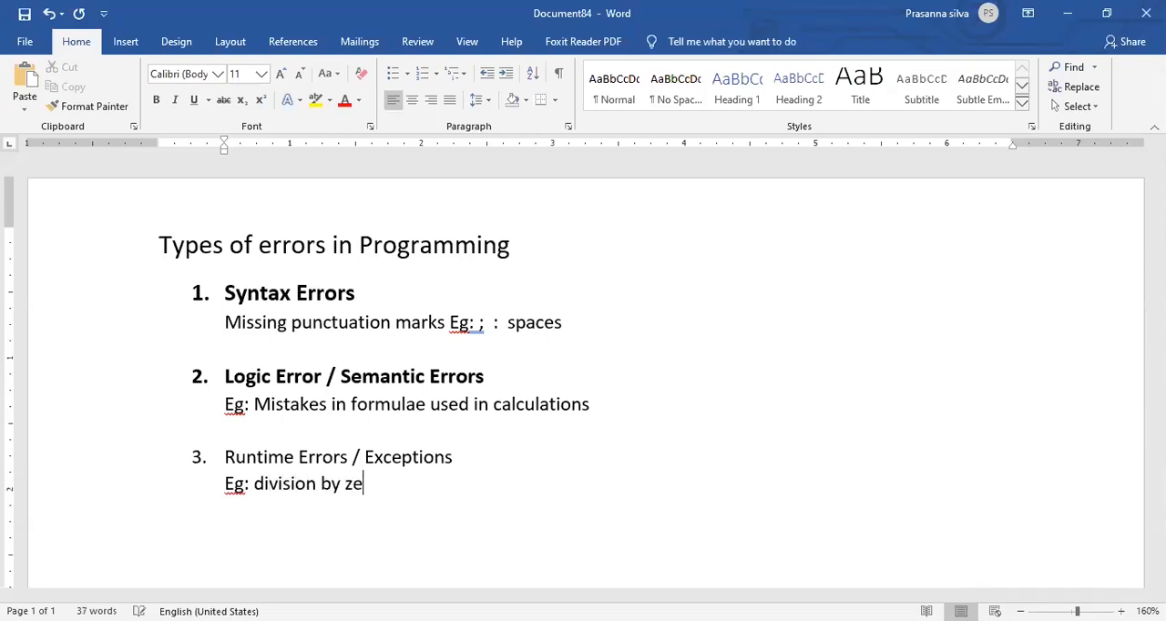
pyautogui.write('ro')
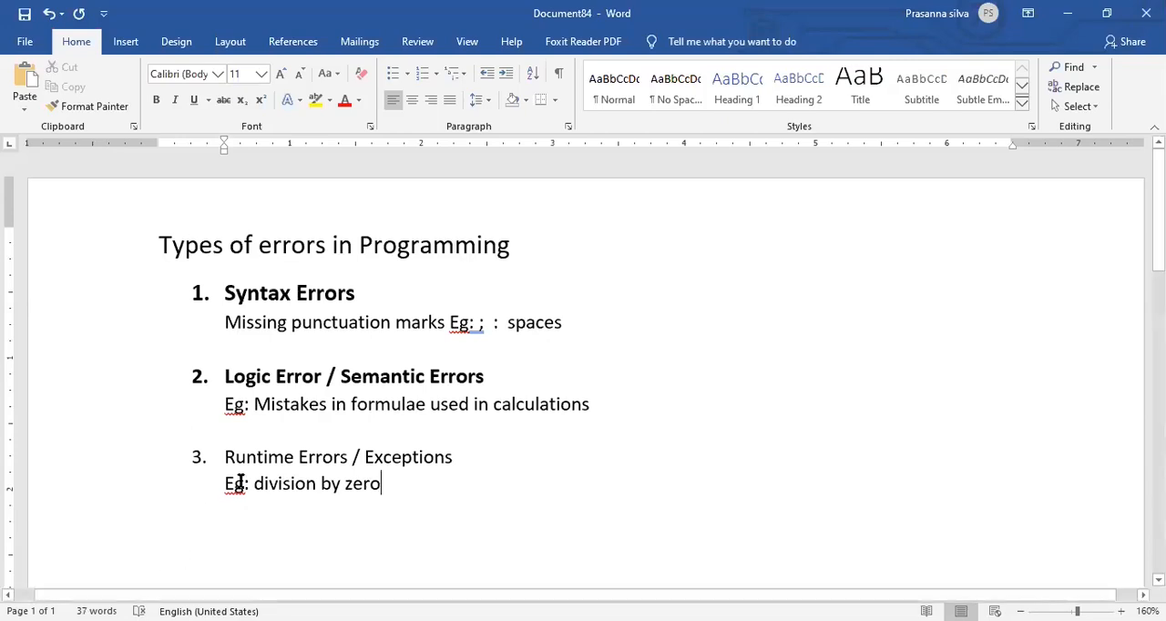
pyautogui.press('enter')
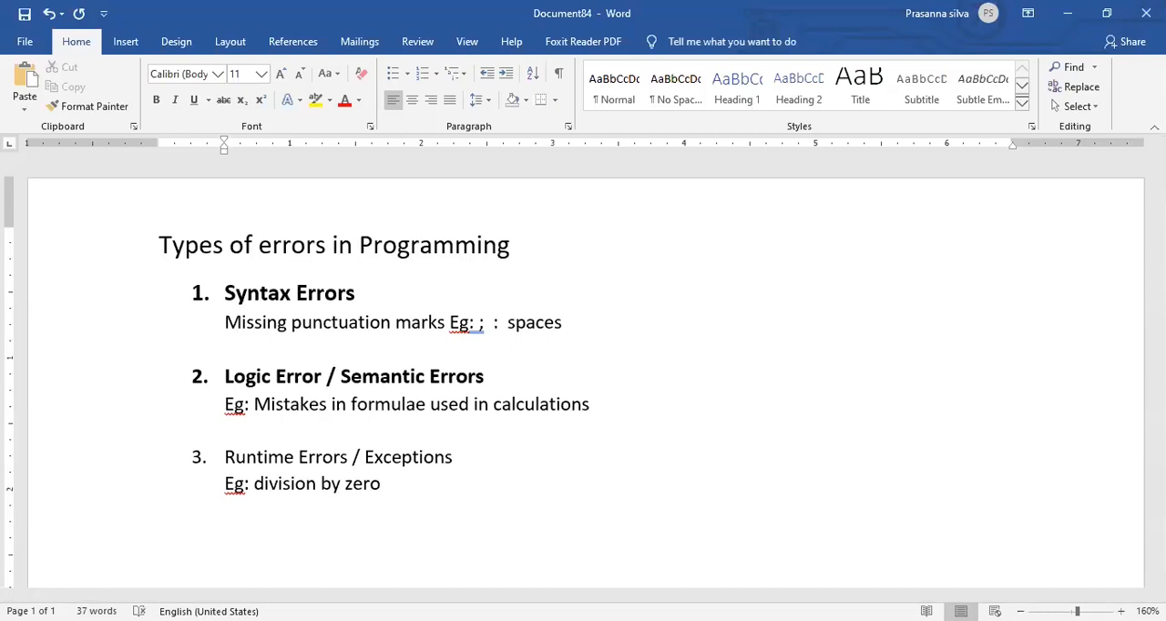
# - Add the illustration lines 'x , y' and 'z = x/y' below the division by zero example
pyautogui.write('x ,')
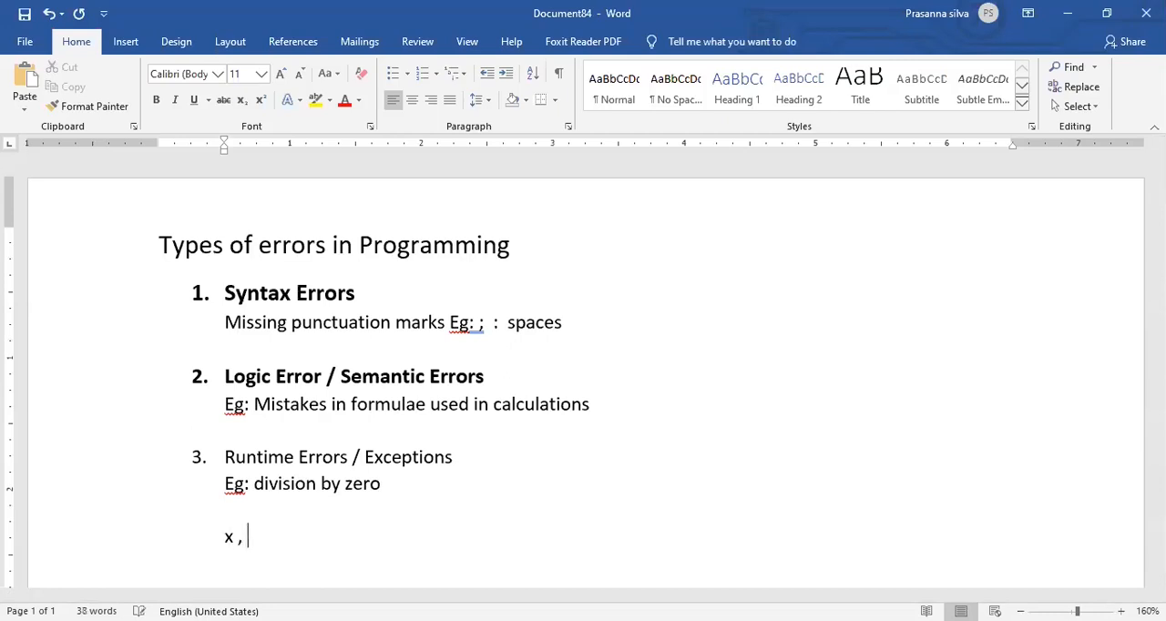
pyautogui.write('y')
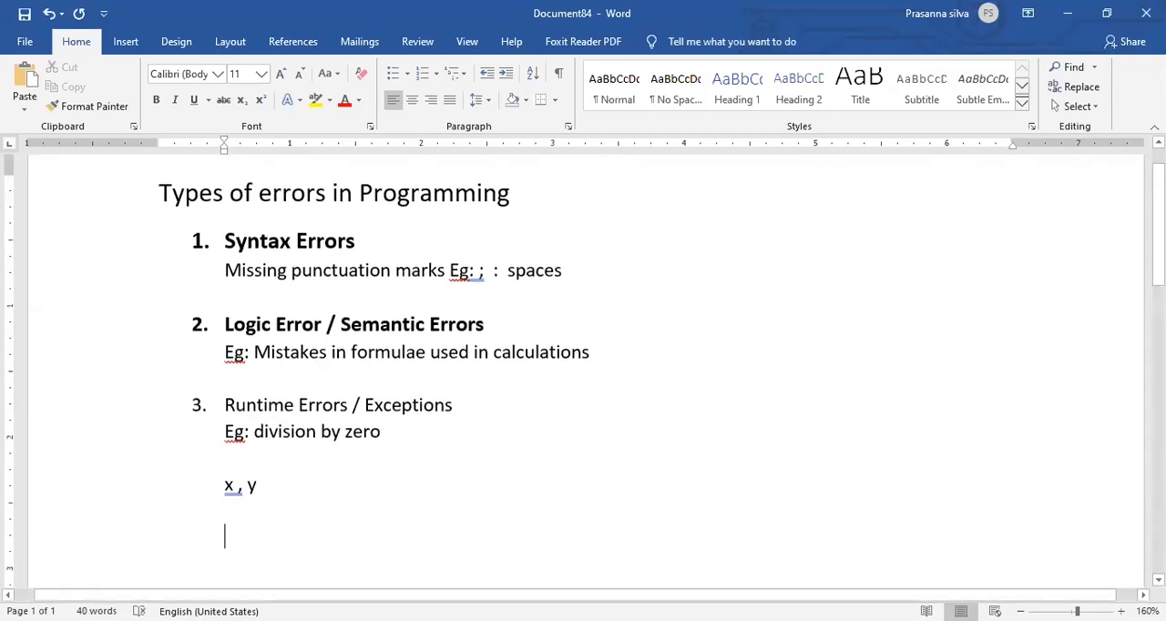
pyautogui.write('x/y')
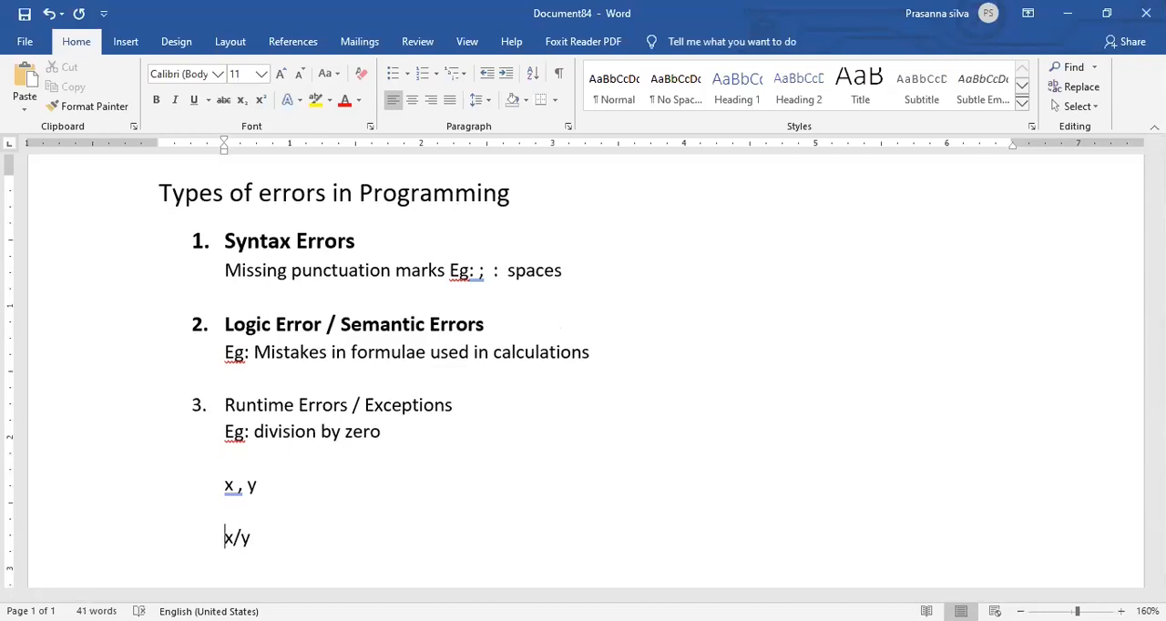
pyautogui.write('z =')
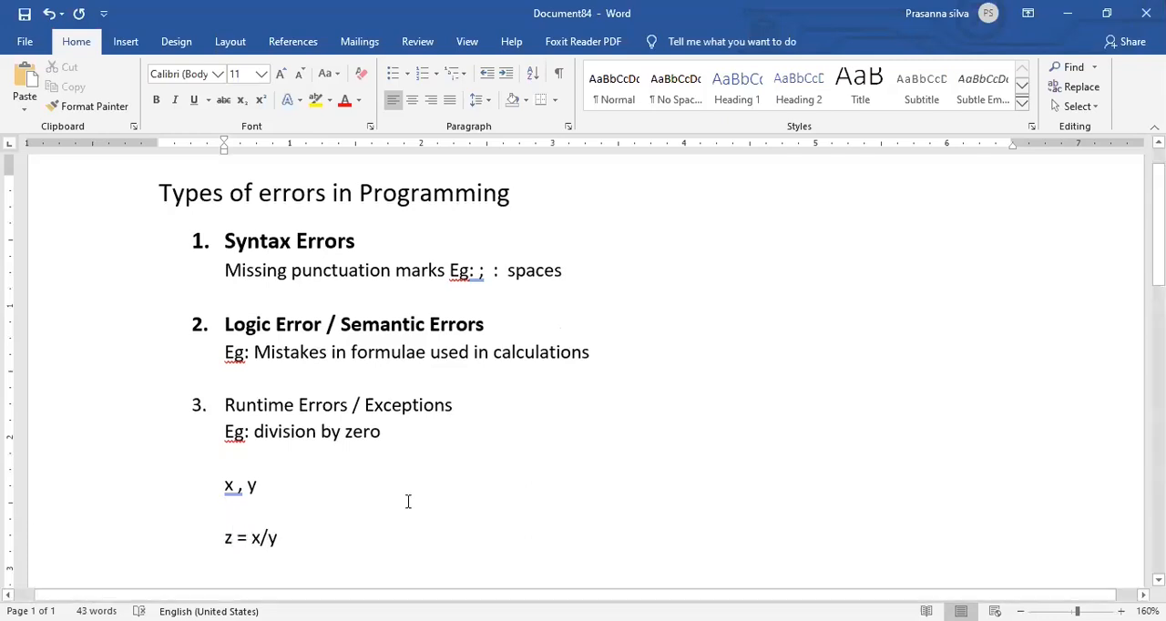
pyautogui.click(277, 538)
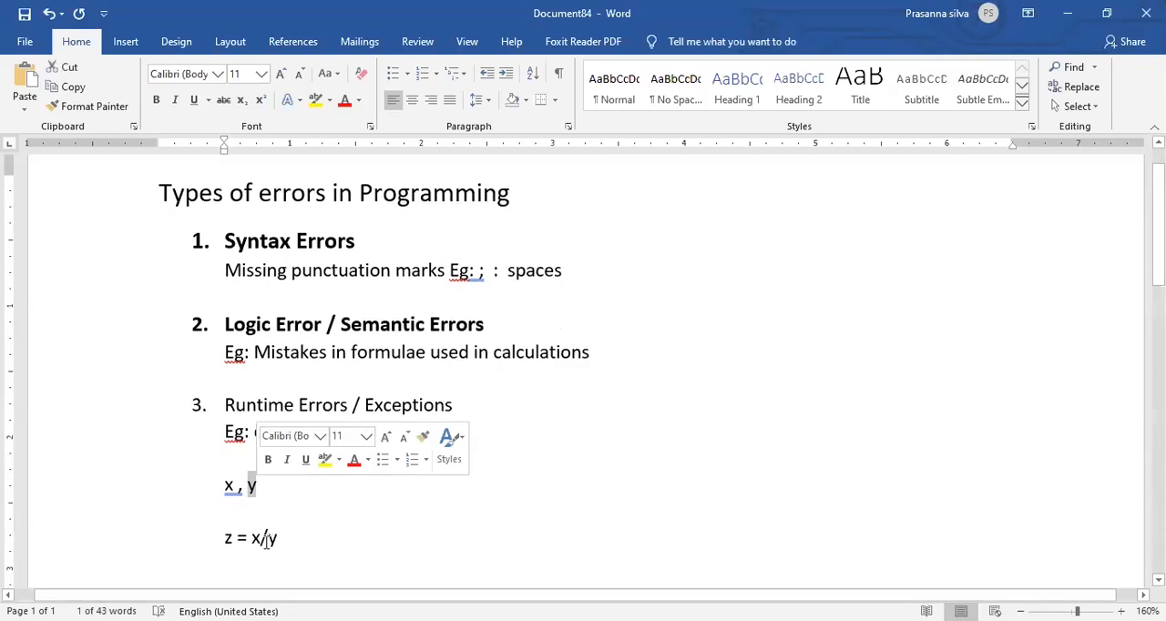
pyautogui.write('division by zero')
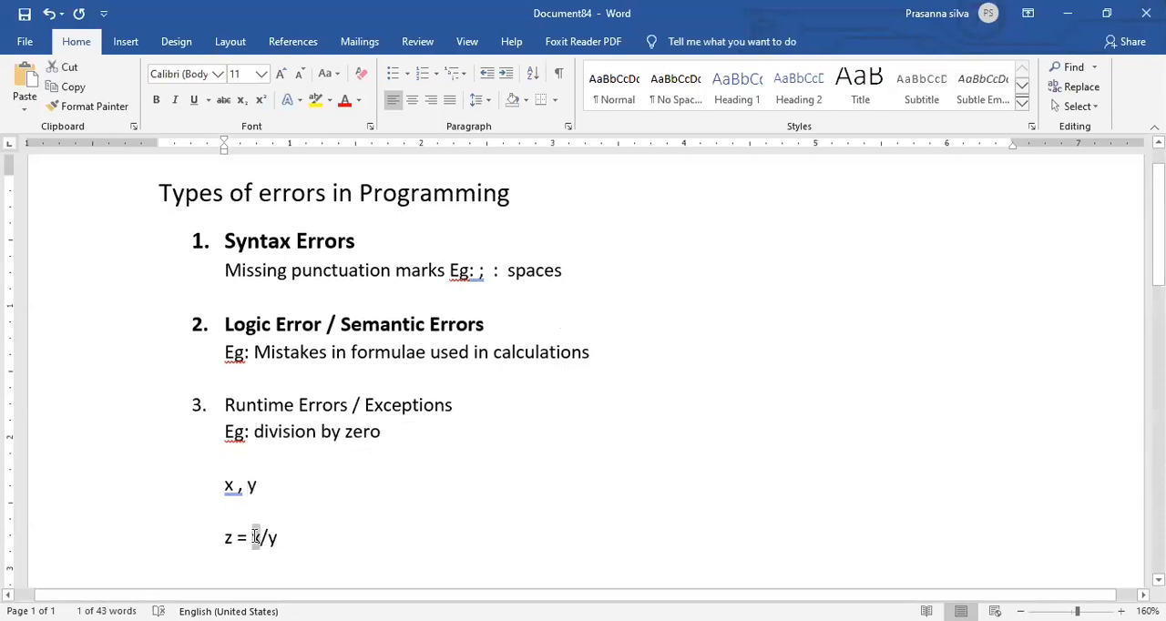
pyautogui.write('x')
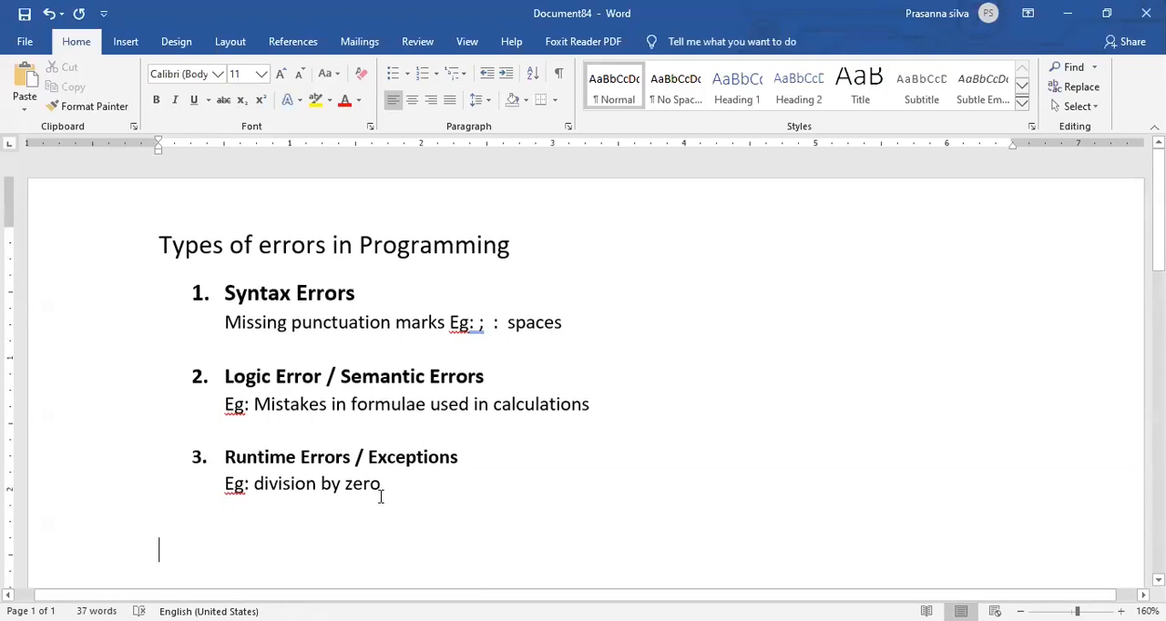
pyautogui.moveTo(706, 427)
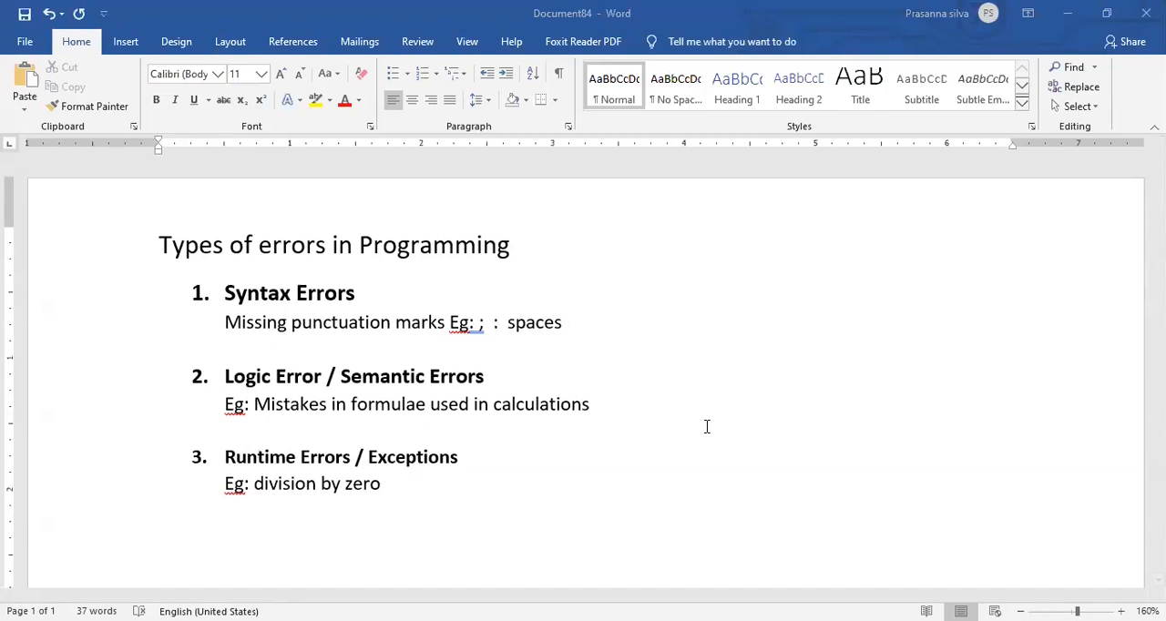
pyautogui.moveTo(442, 488)
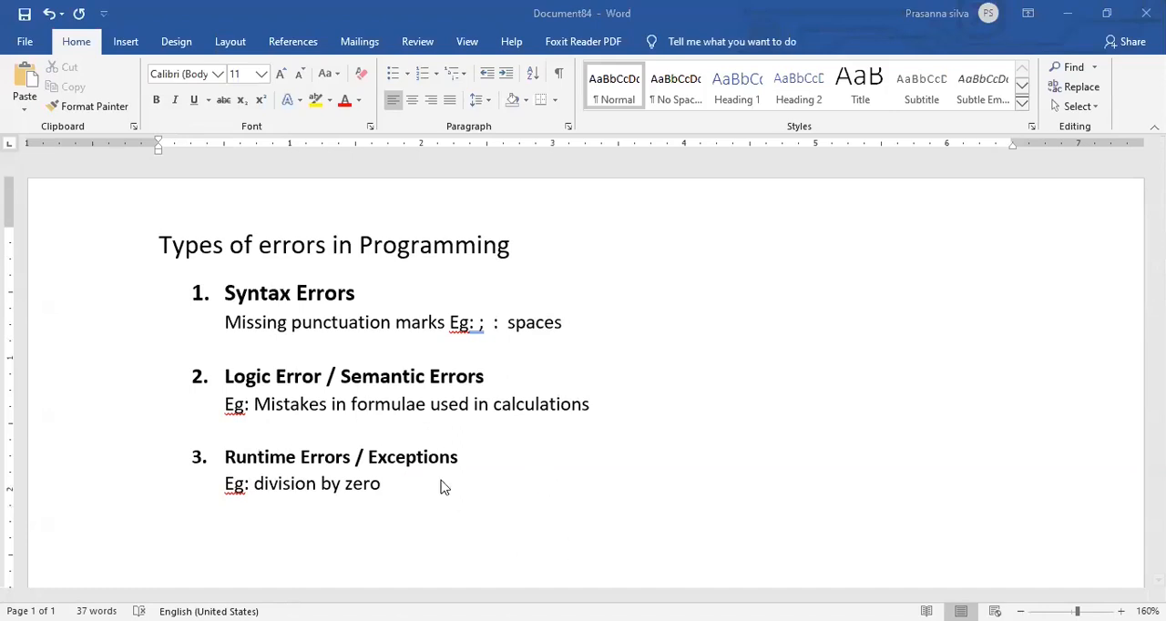